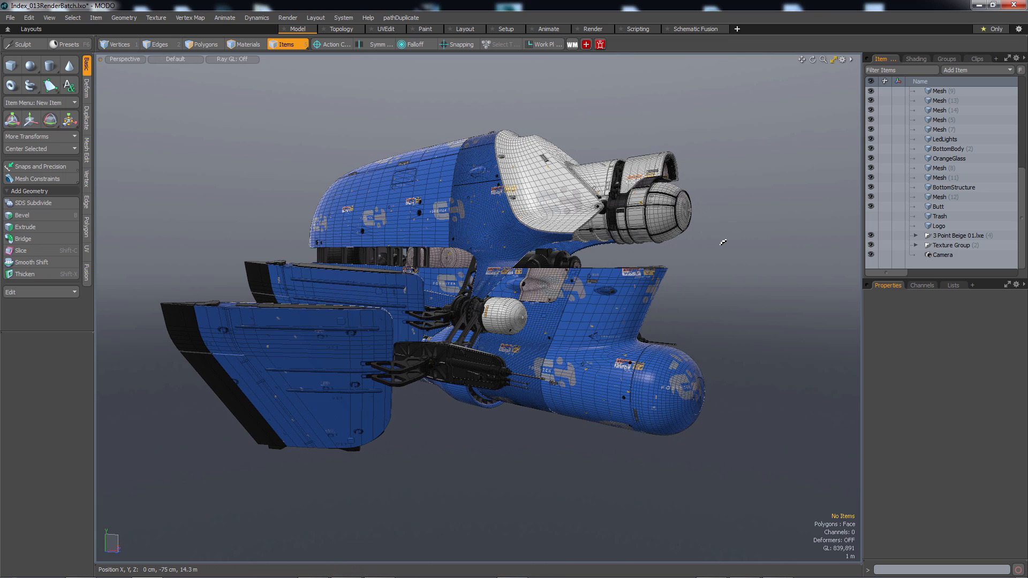
mouse_move(731, 232)
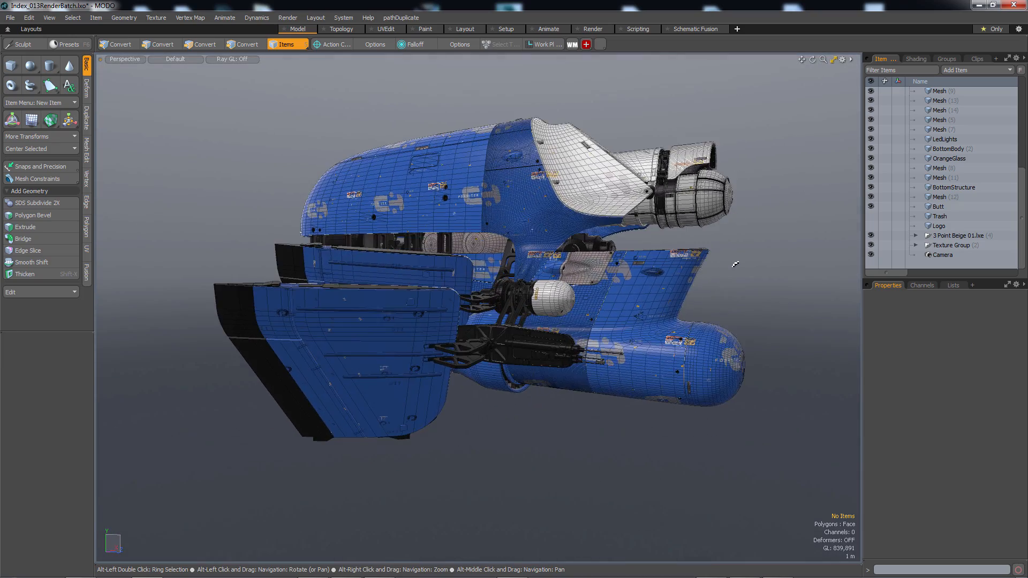
Orbit the spaceship, select the scene camera, check its framing in a render preview, then close it.
drag(734, 264, 675, 264)
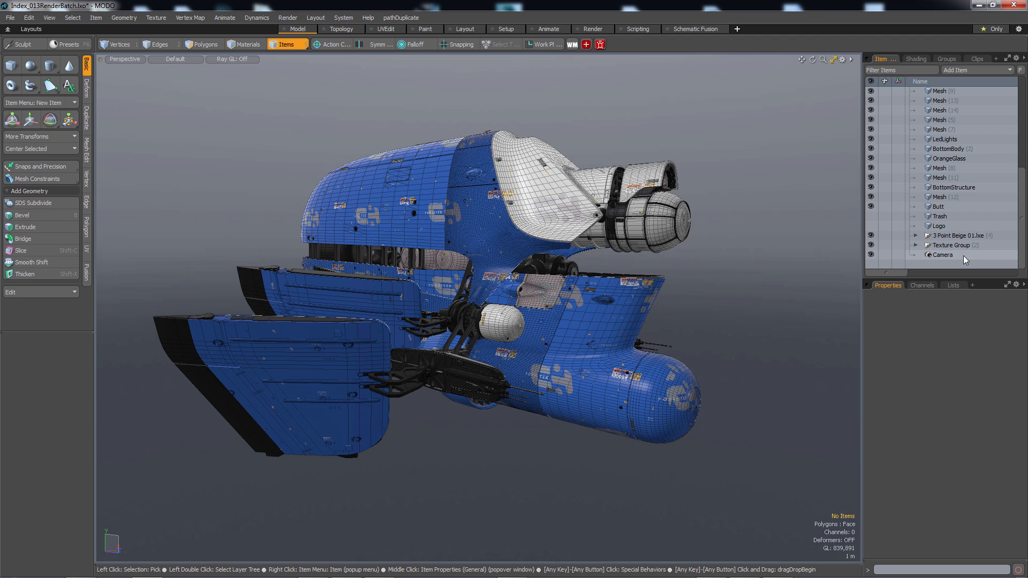
click(943, 255)
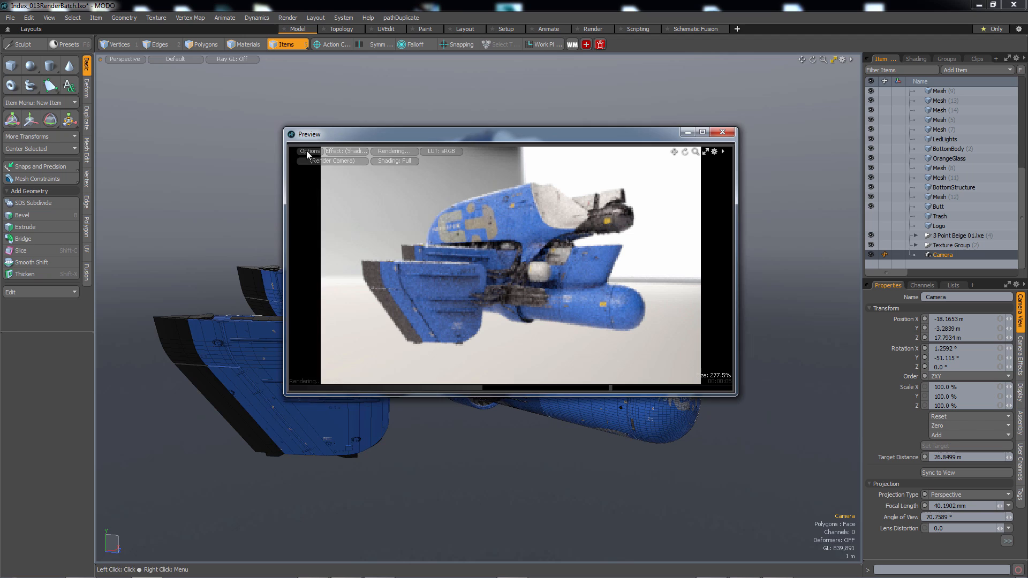
click(309, 151)
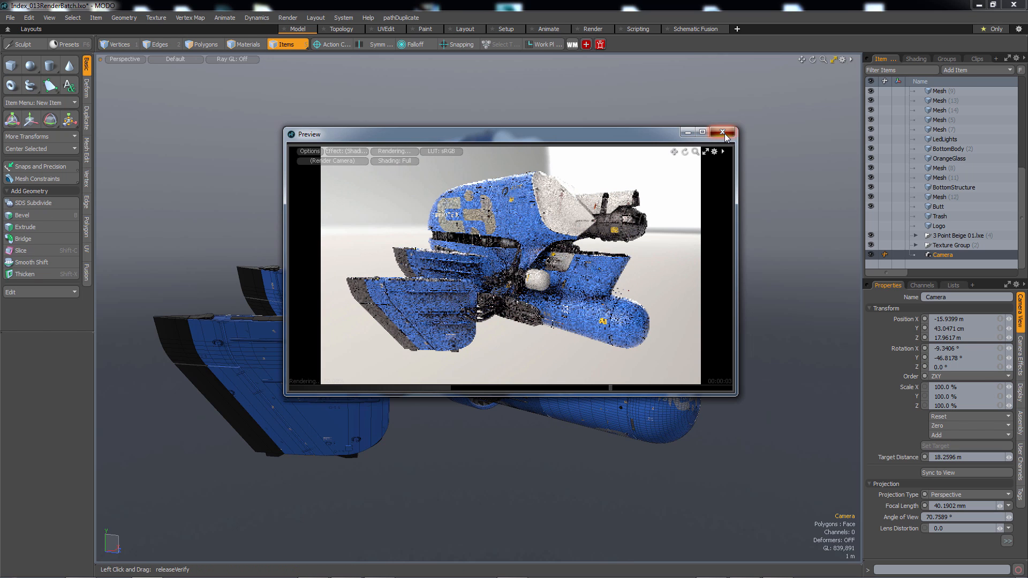
click(722, 131)
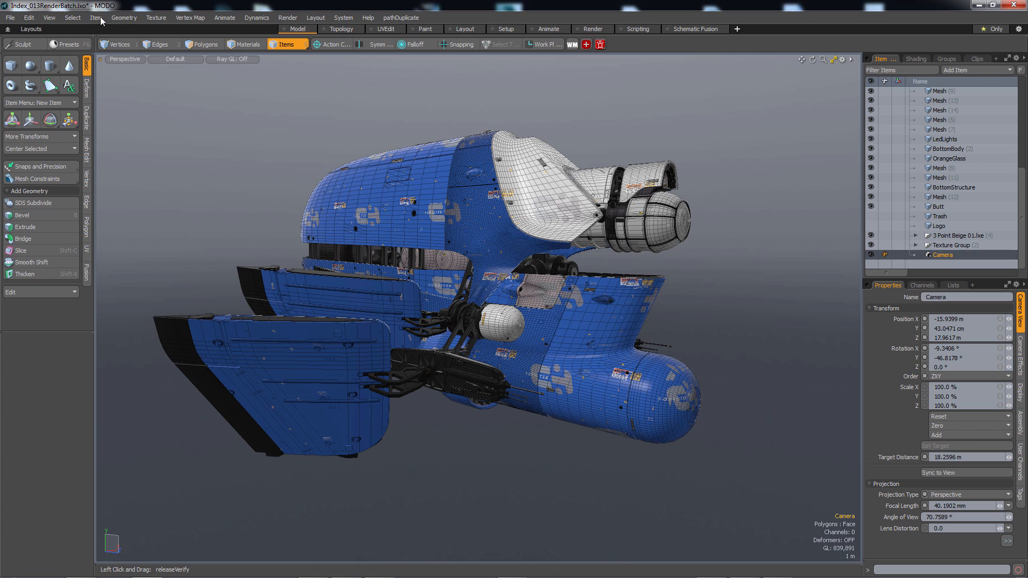
Create a new camera and orbit the view to look at the ship from below.
click(100, 17)
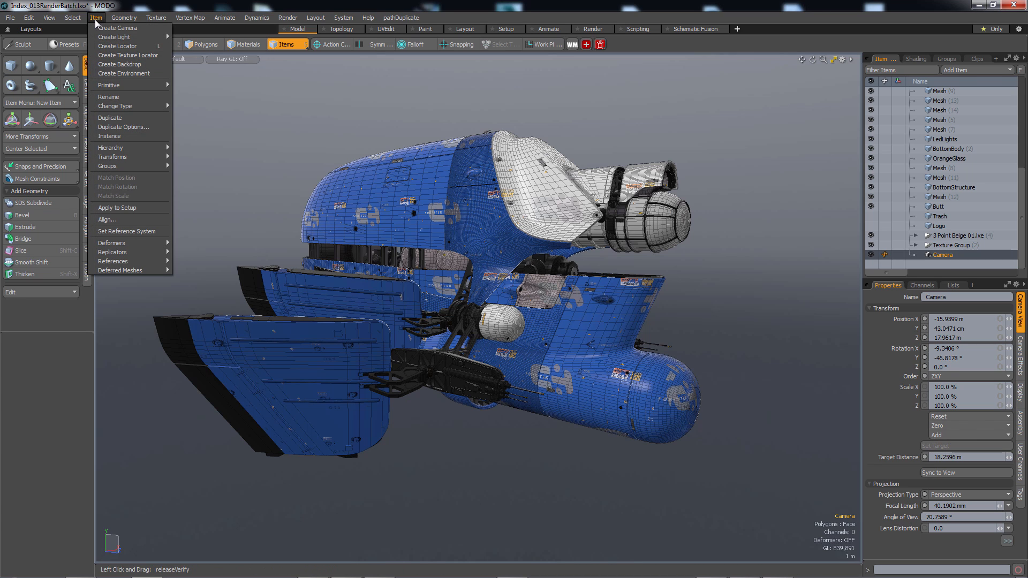
mouse_move(112, 33)
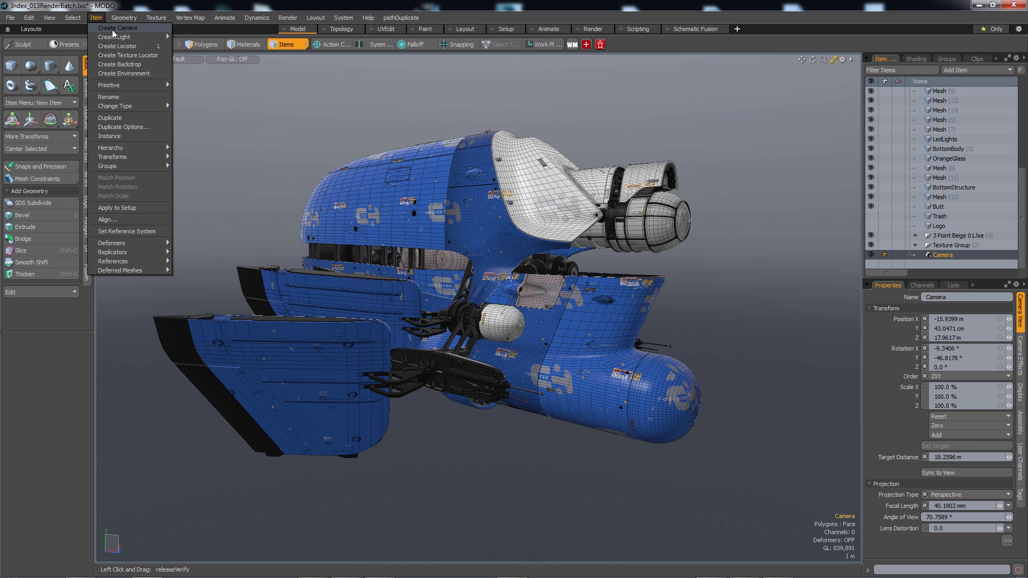
click(116, 27)
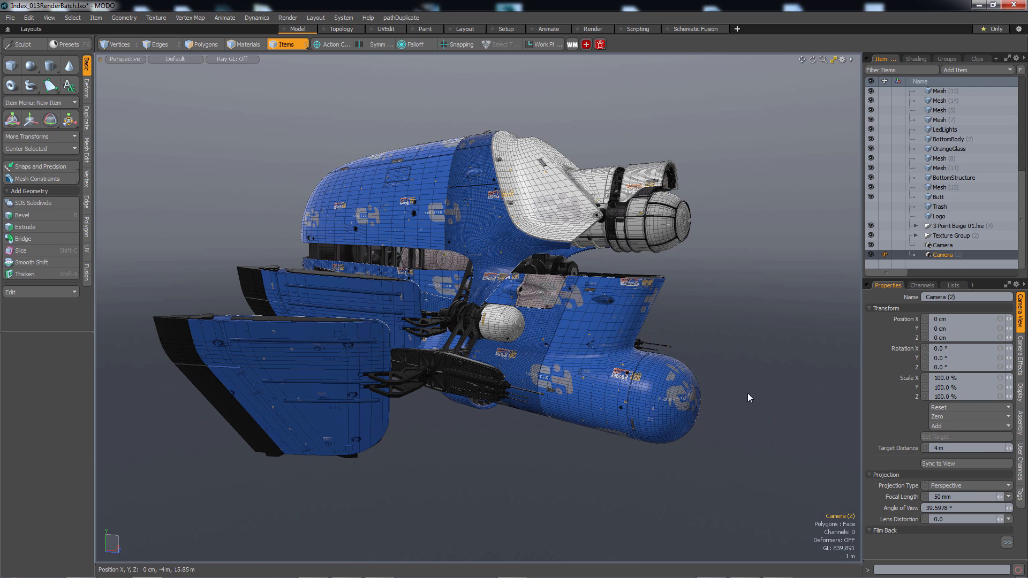
drag(749, 398, 469, 392)
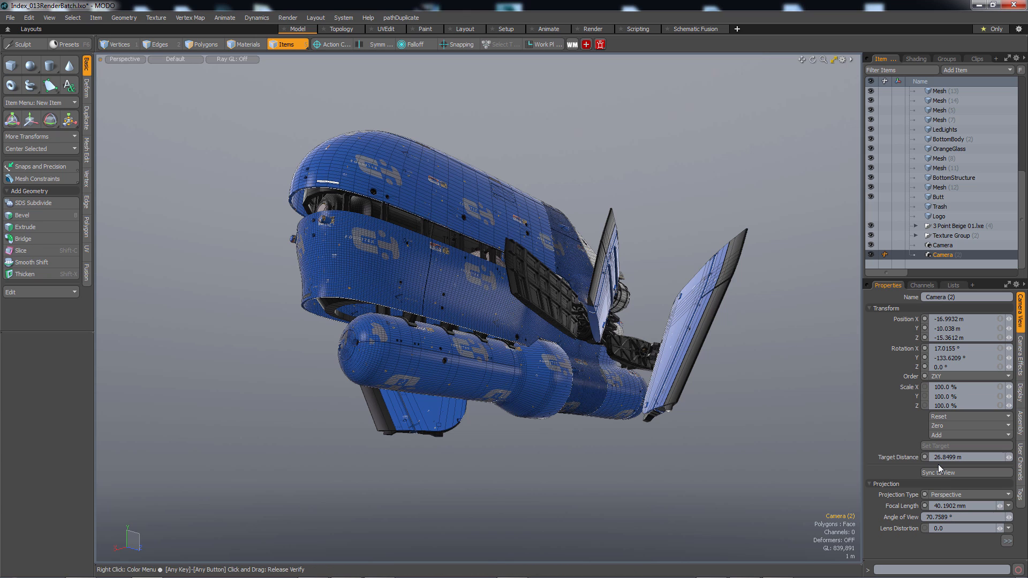
mouse_move(787, 364)
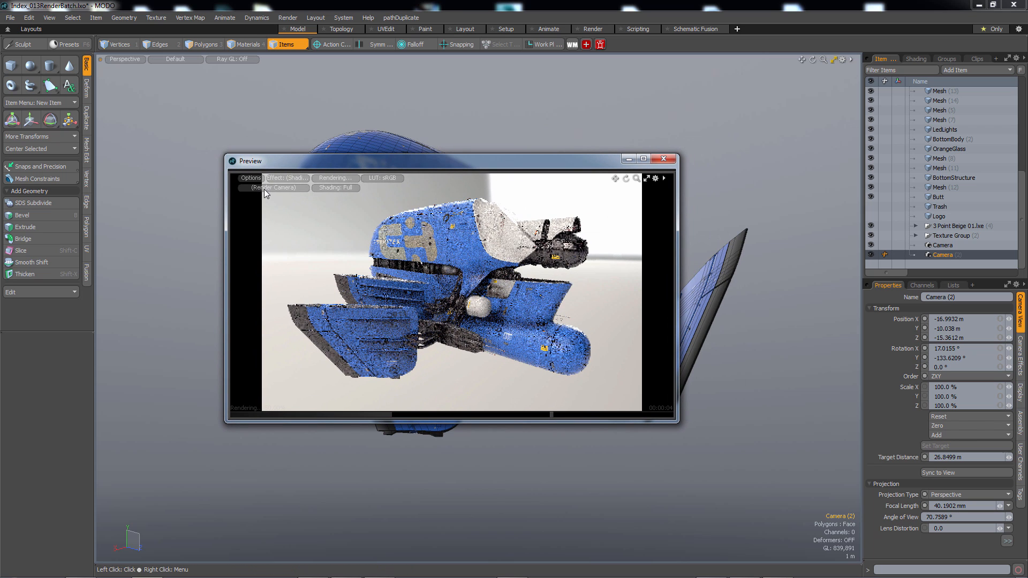
Choose which scene camera the render preview renders from.
click(273, 188)
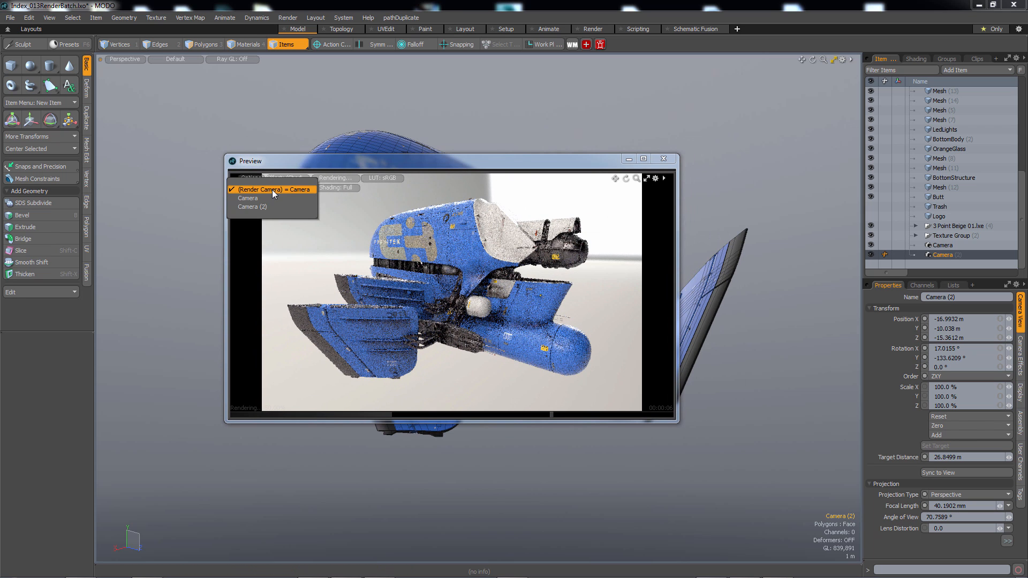
click(252, 207)
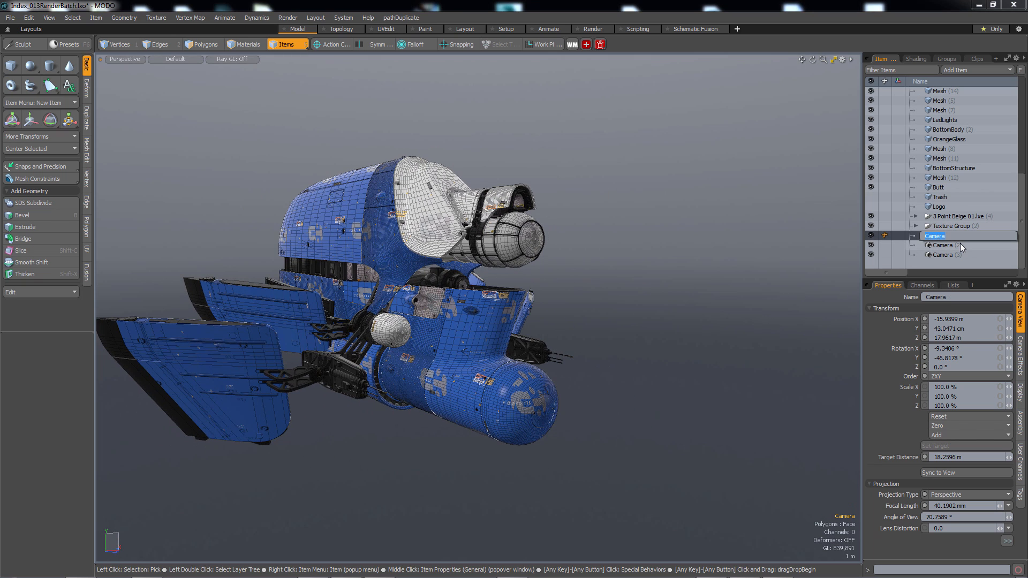
Name the first camera 'Fron34' and rename the second camera 'SideLow'.
text(Fron34)
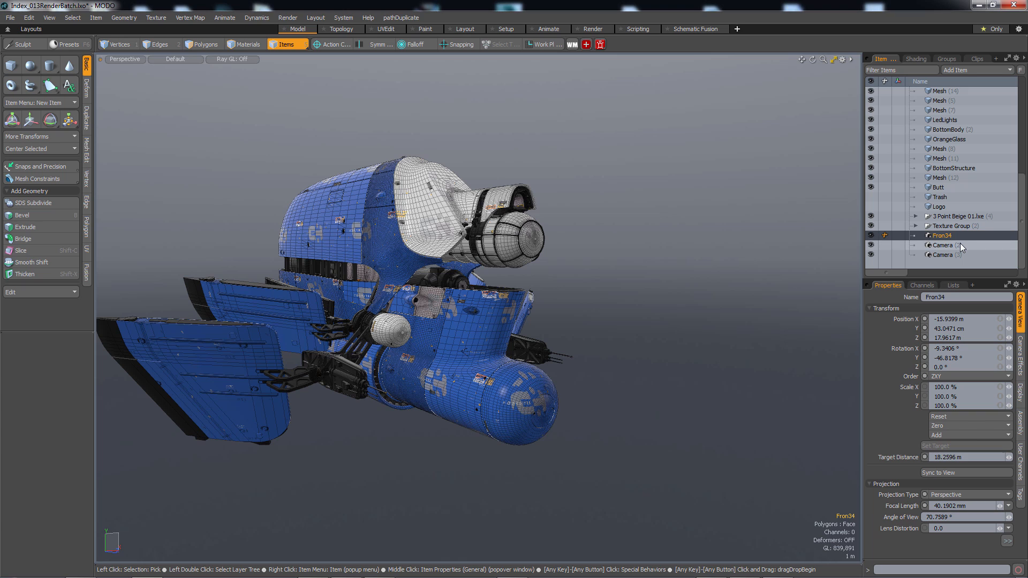
click(942, 245)
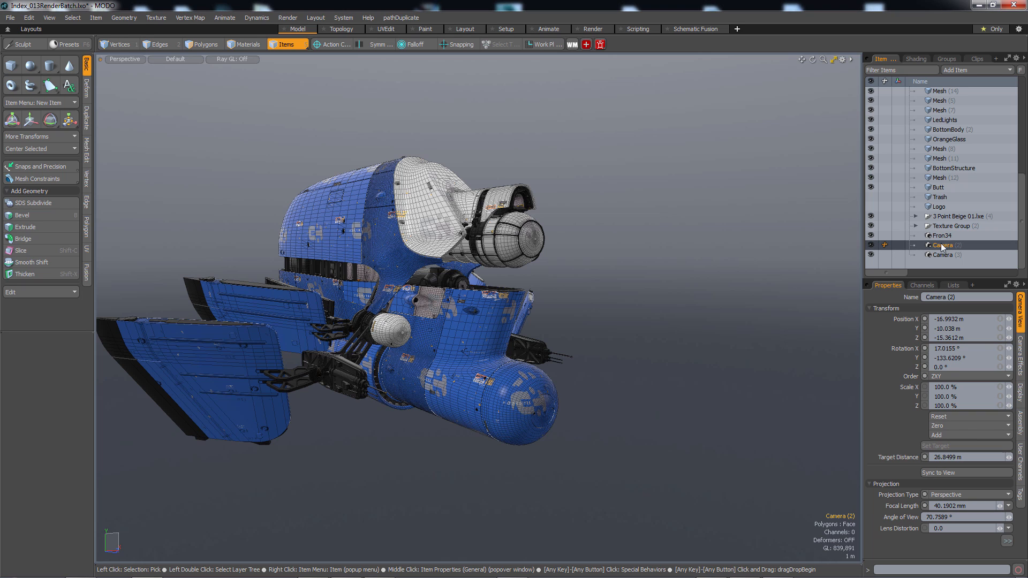
double_click(943, 245)
text(Rear34)
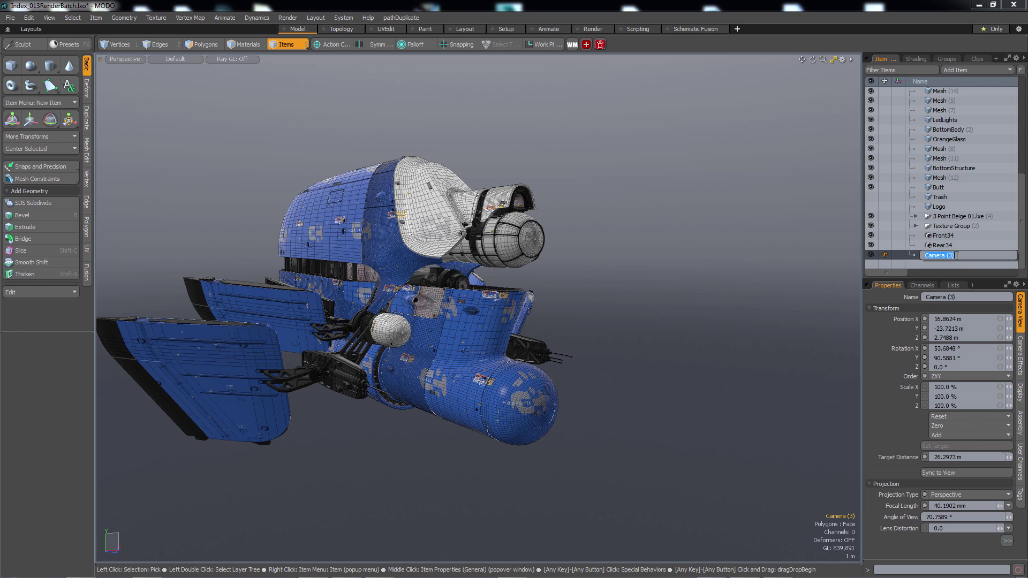
text(SideLow)
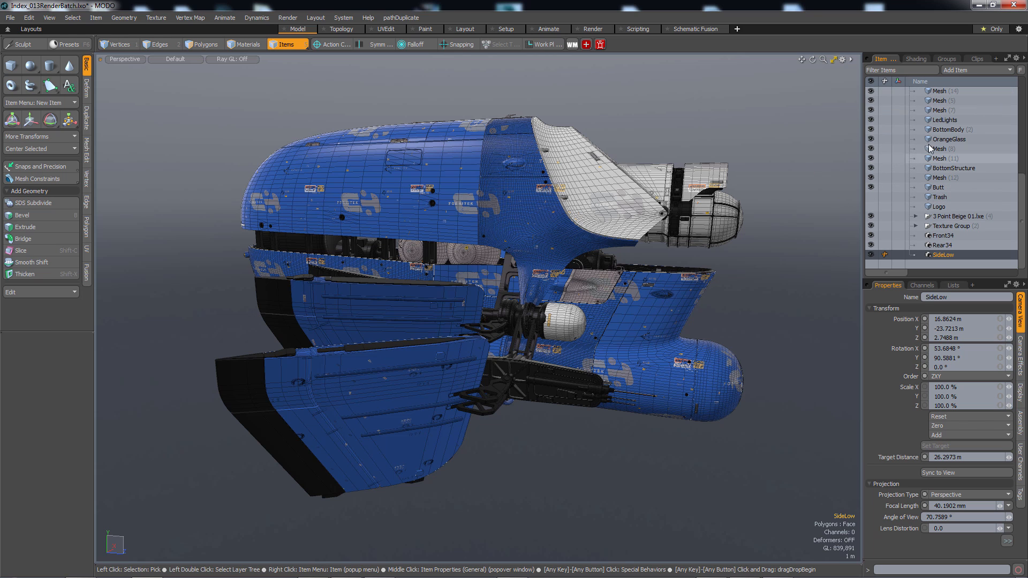
Select the Render item in the shading tree and set its render camera to Front34.
click(917, 59)
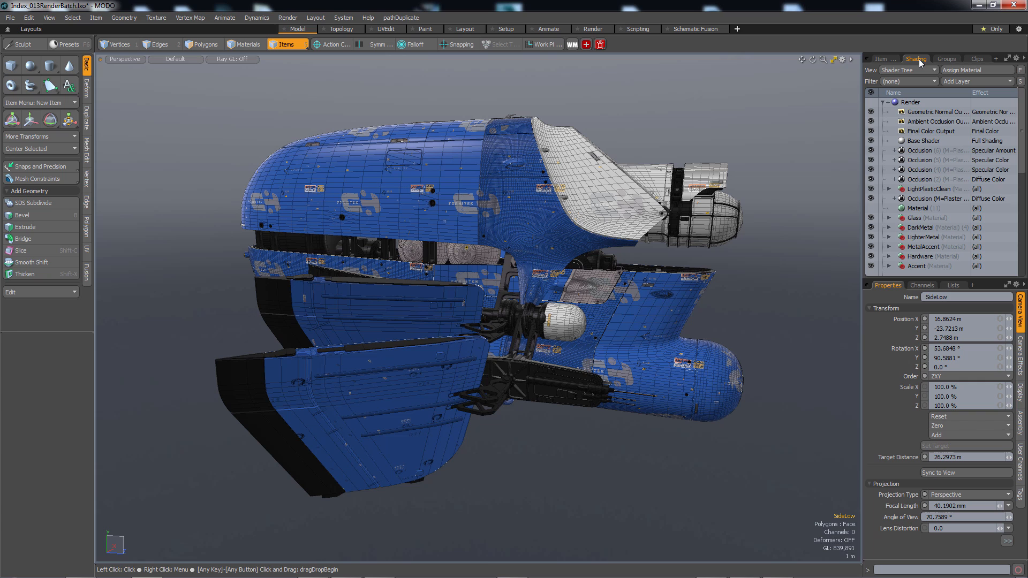
click(910, 102)
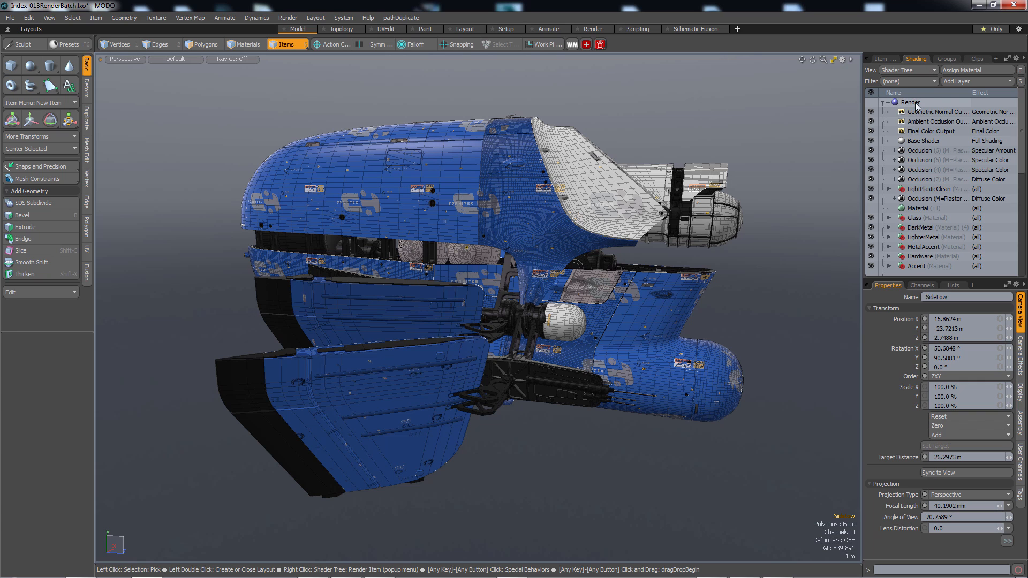
mouse_move(907, 104)
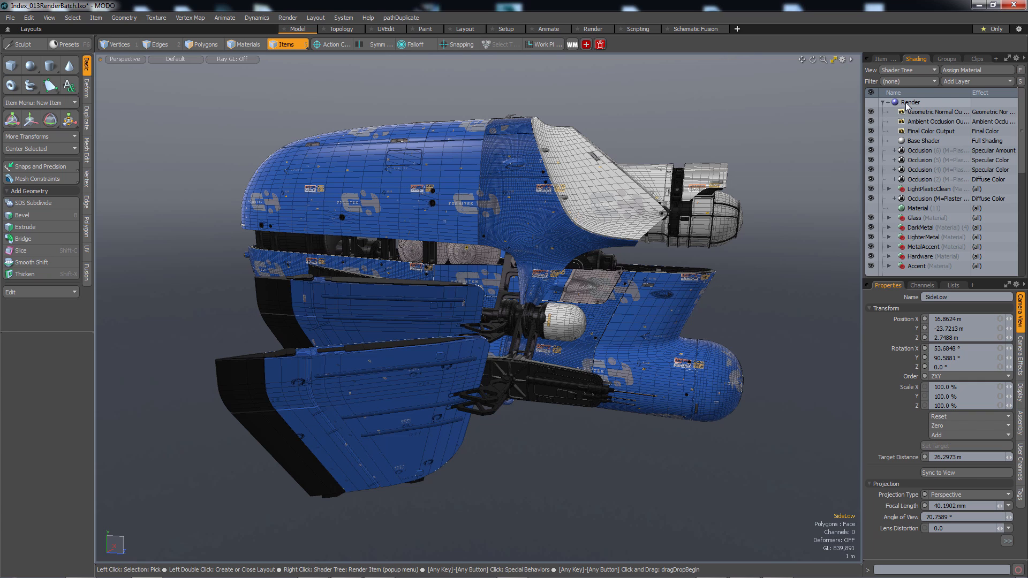
click(910, 102)
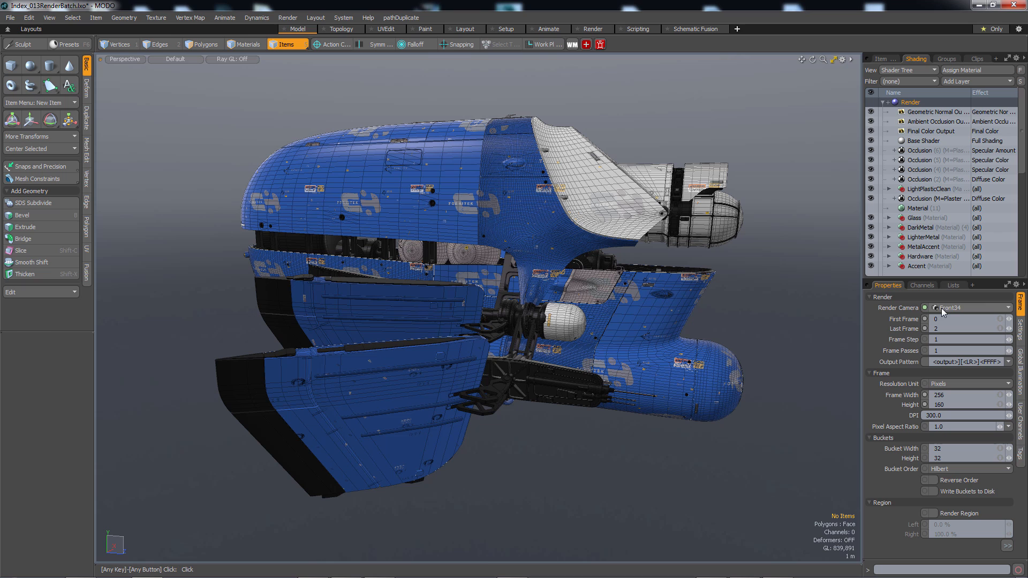
click(969, 308)
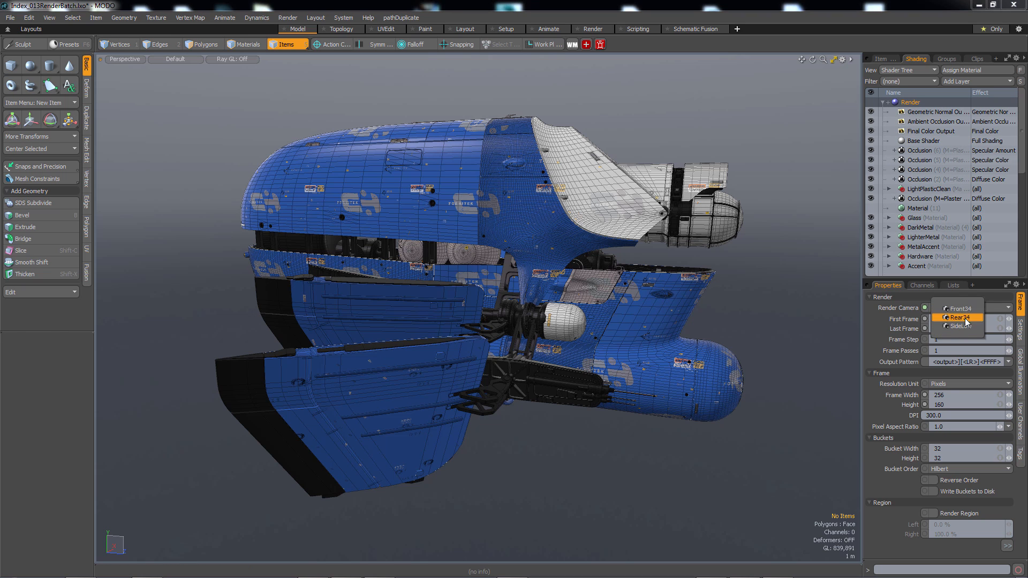
click(957, 308)
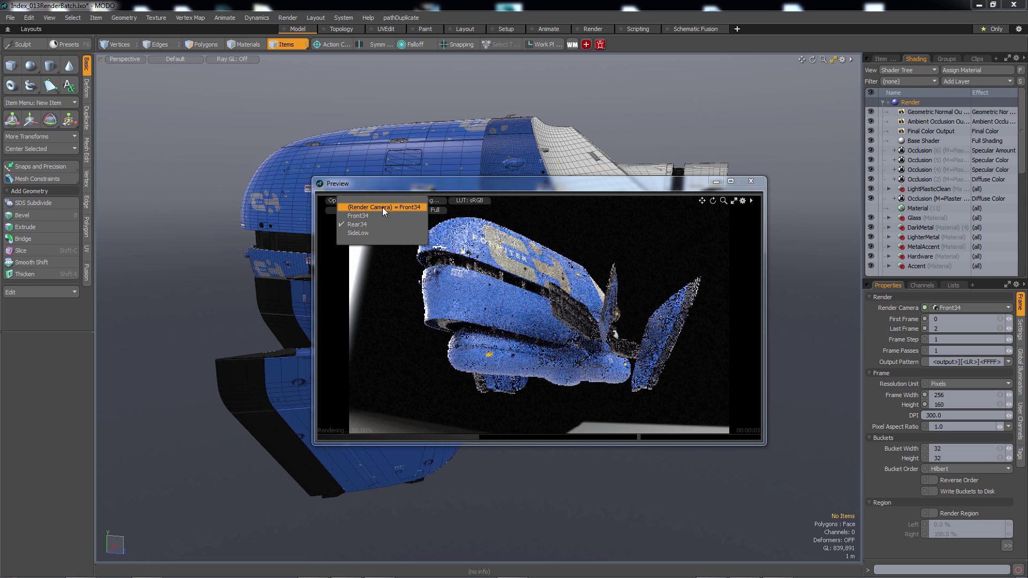
mouse_move(361, 233)
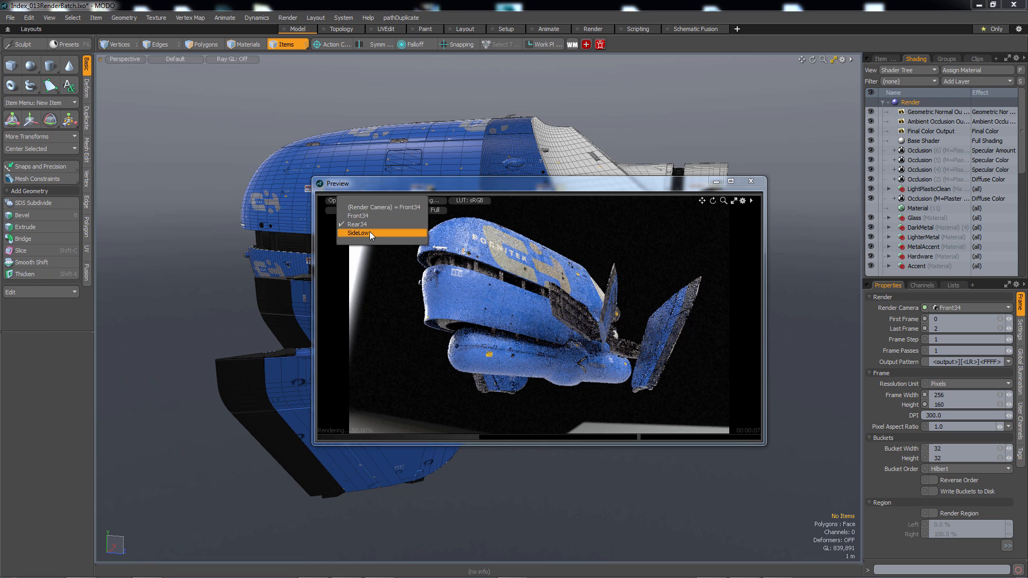
mouse_move(383, 218)
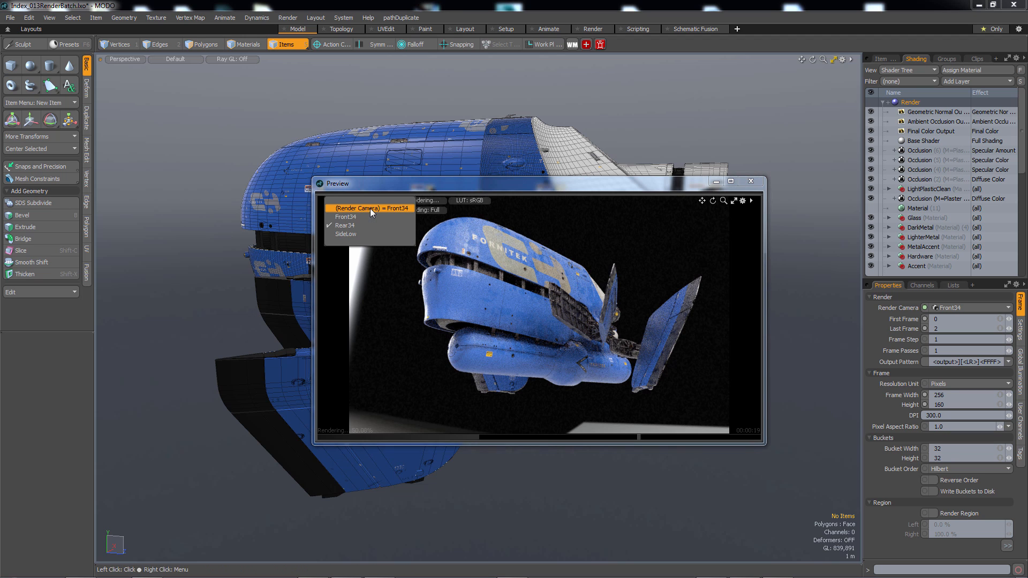
Make the preview follow the render camera and cycle the render camera through Rear34 and other views.
click(366, 211)
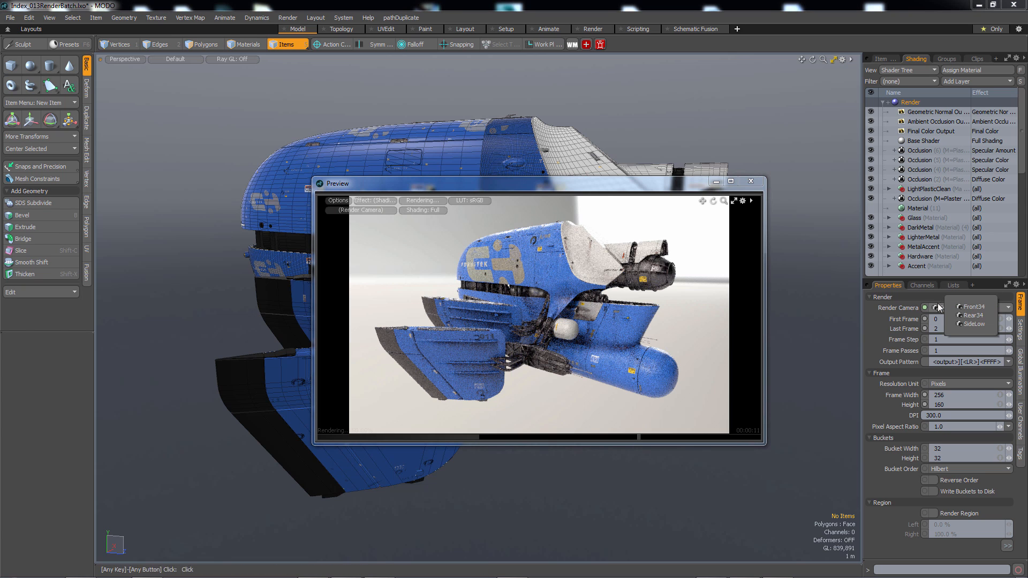
click(968, 307)
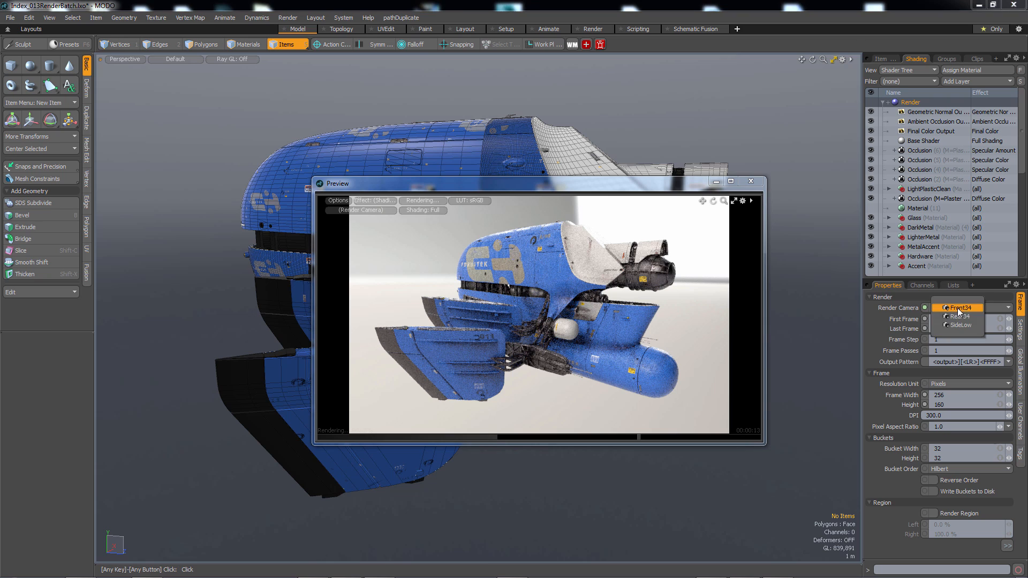
click(958, 317)
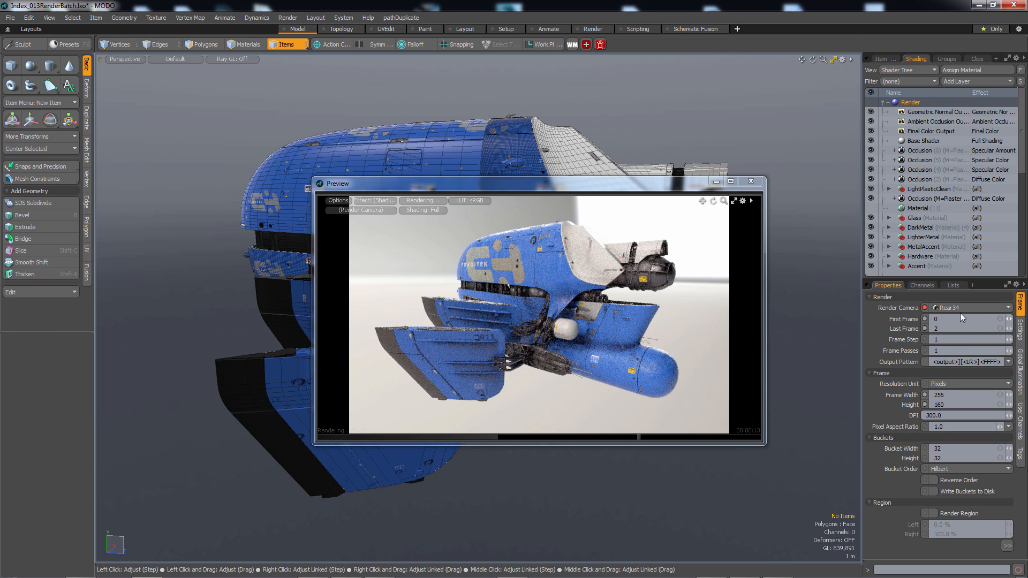
click(967, 307)
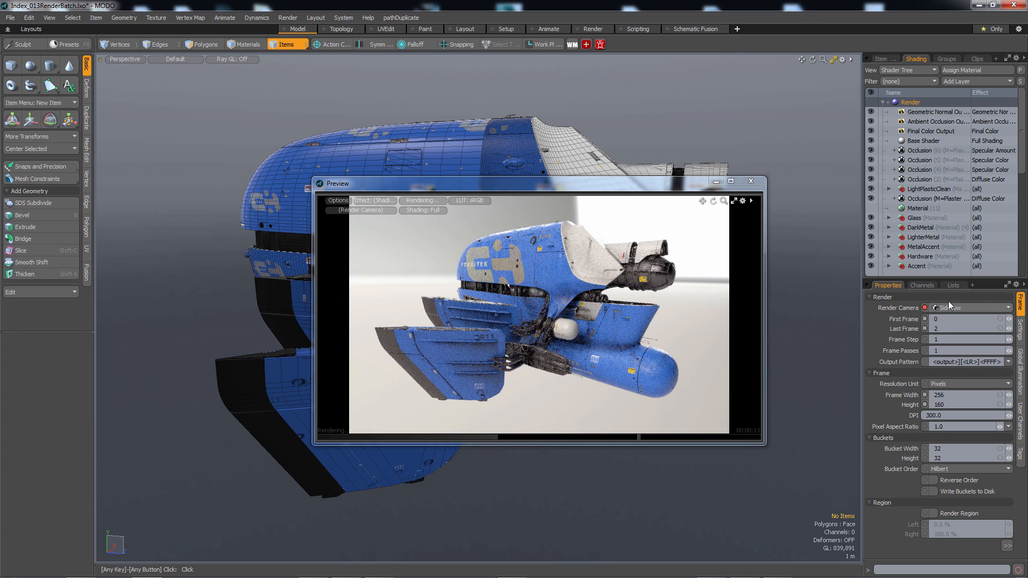
click(967, 307)
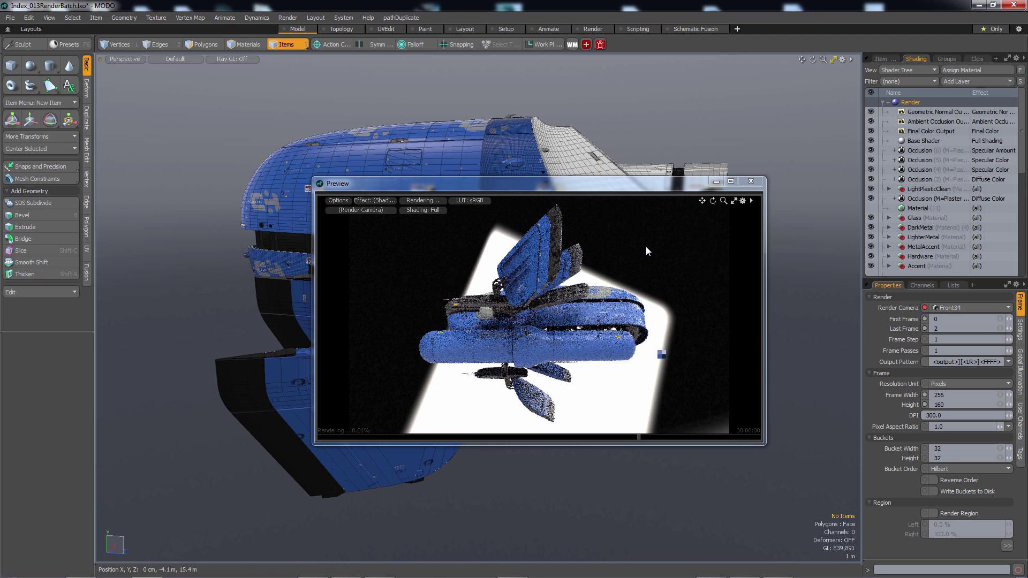
Adjust the Graph Editor view to show the render's Camera Index channel.
drag(338, 183, 269, 180)
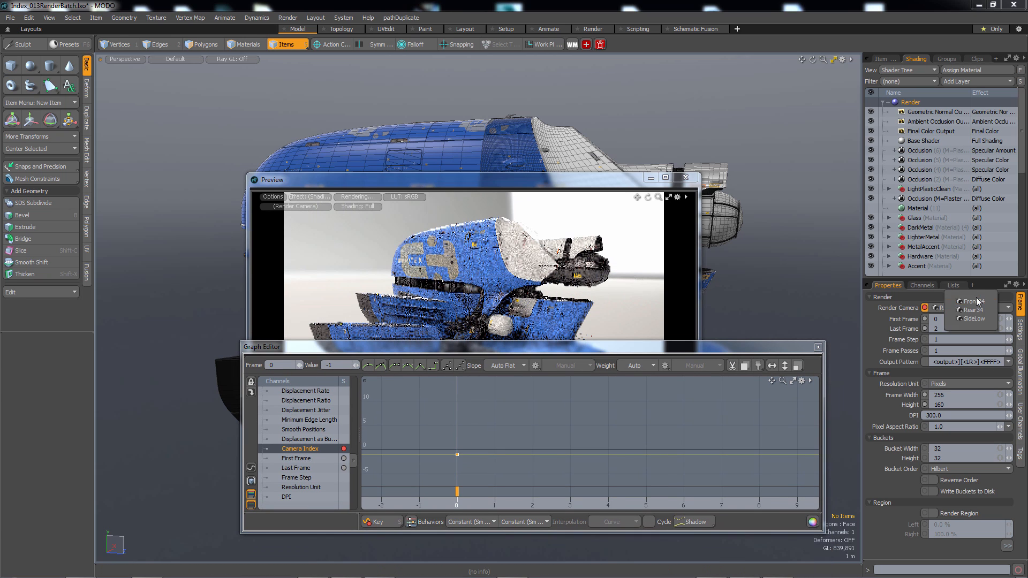
Key the render camera to Rear34 on frame 1.
click(970, 301)
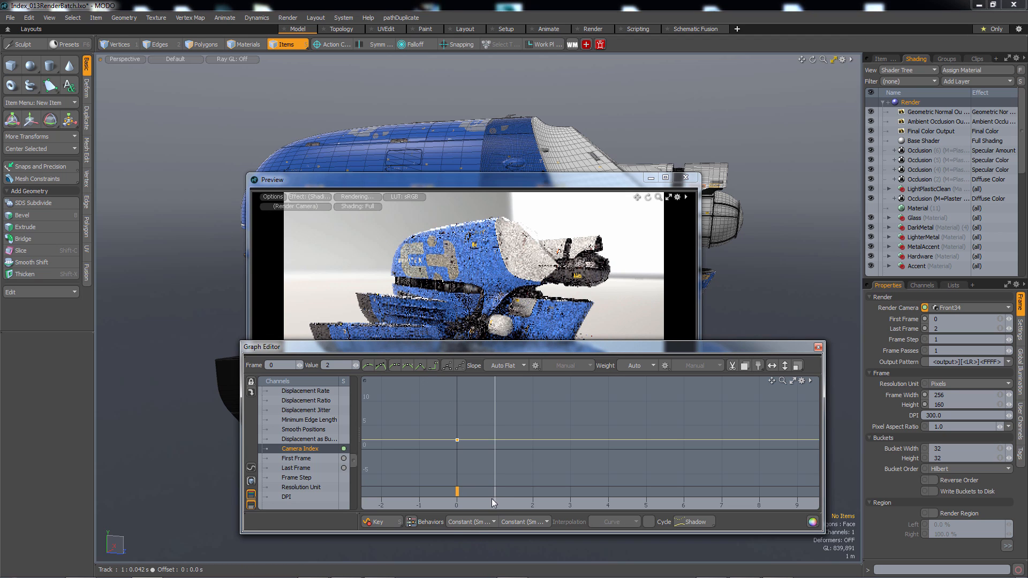
click(966, 307)
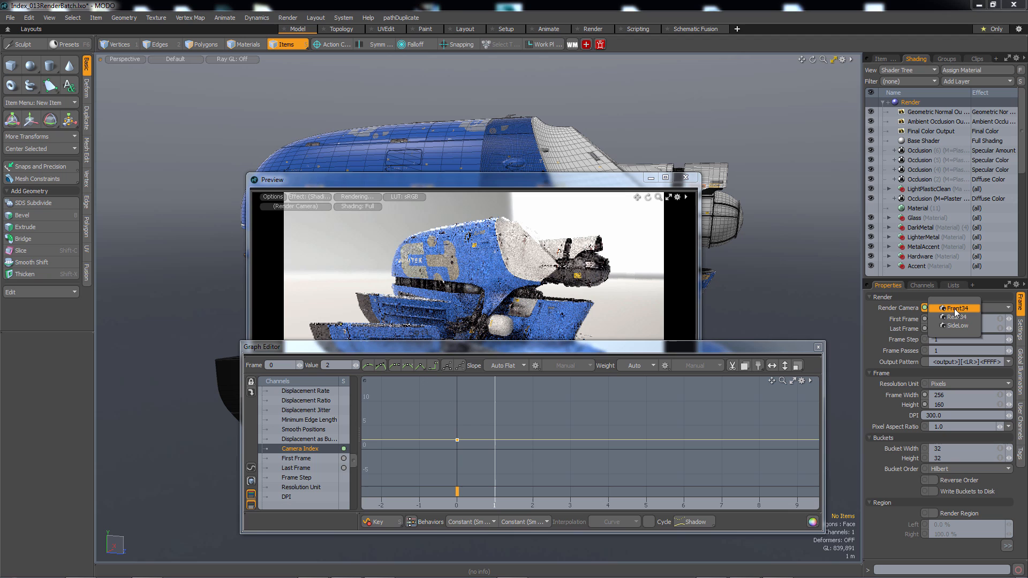
click(952, 318)
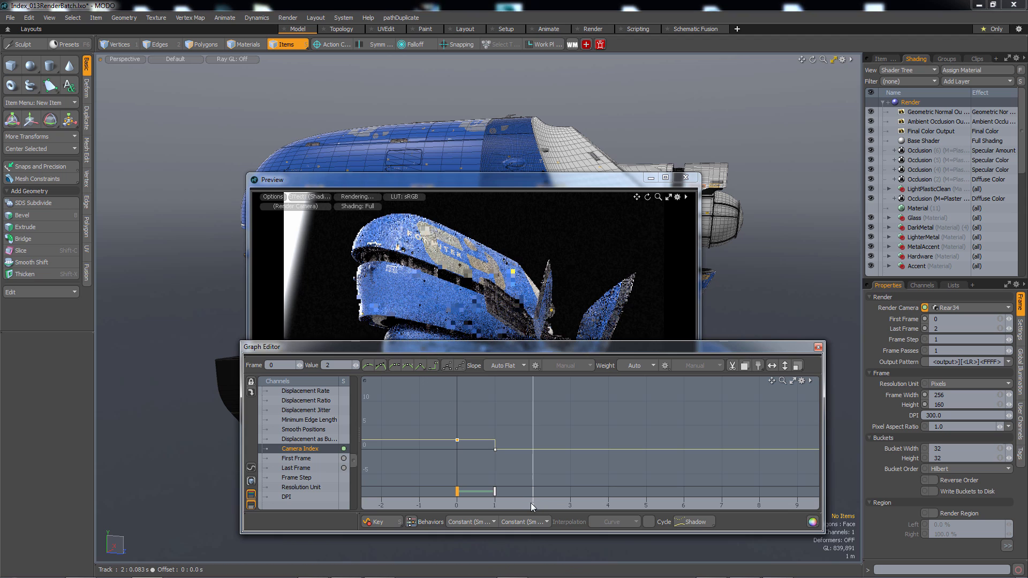
Key the render camera to SideLow on frame 2.
click(968, 308)
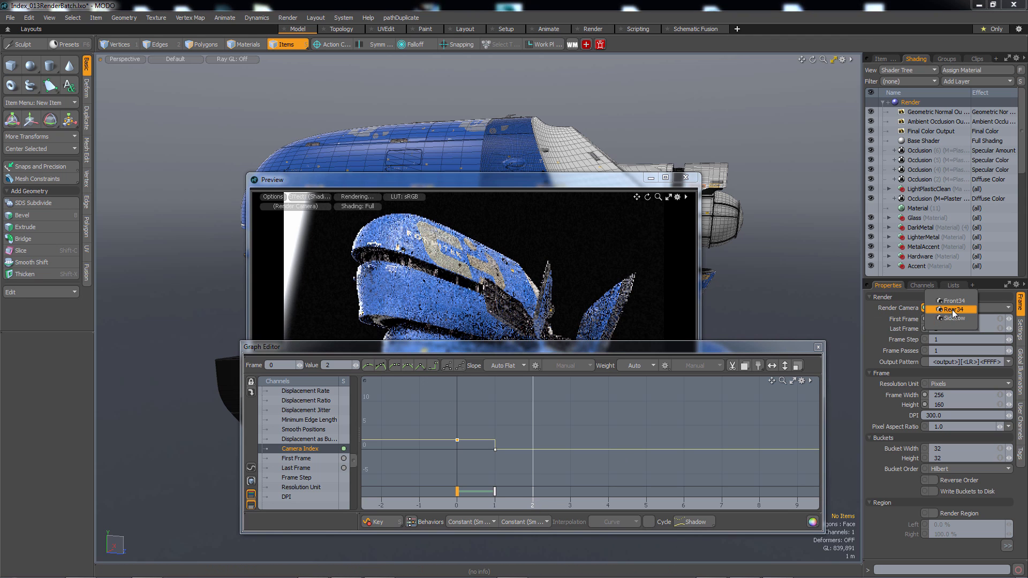
click(954, 318)
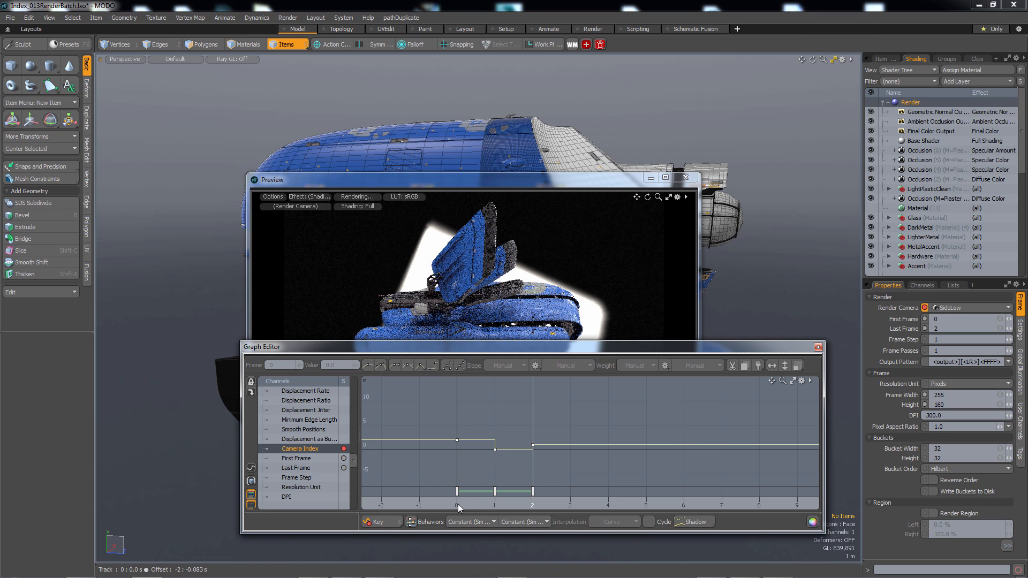
click(456, 453)
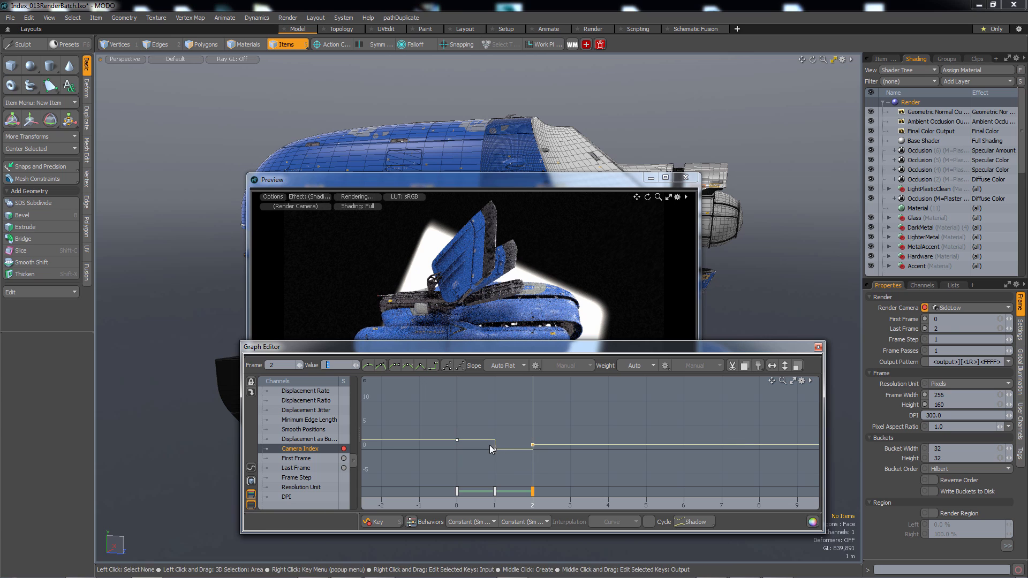
click(970, 308)
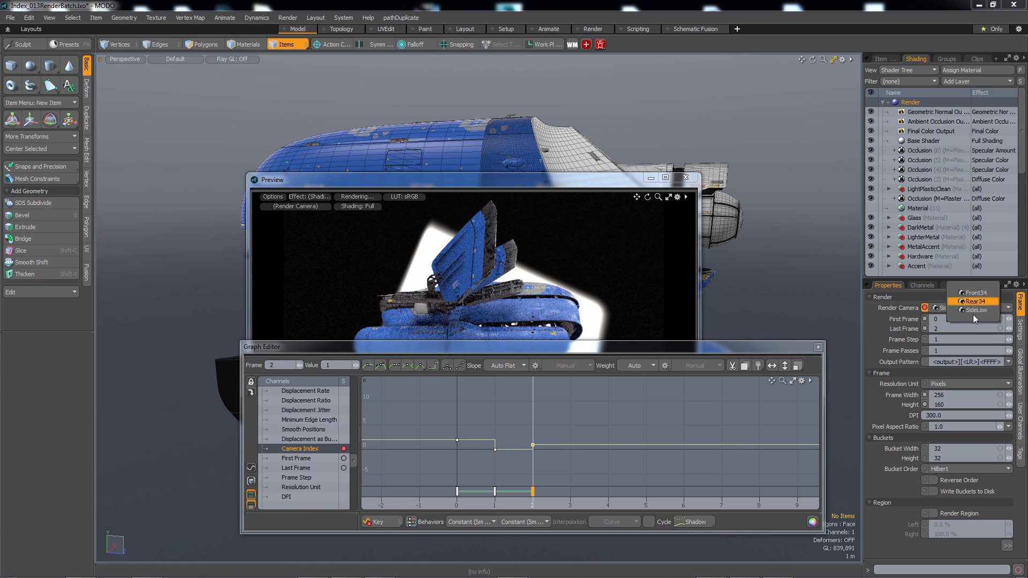
click(976, 310)
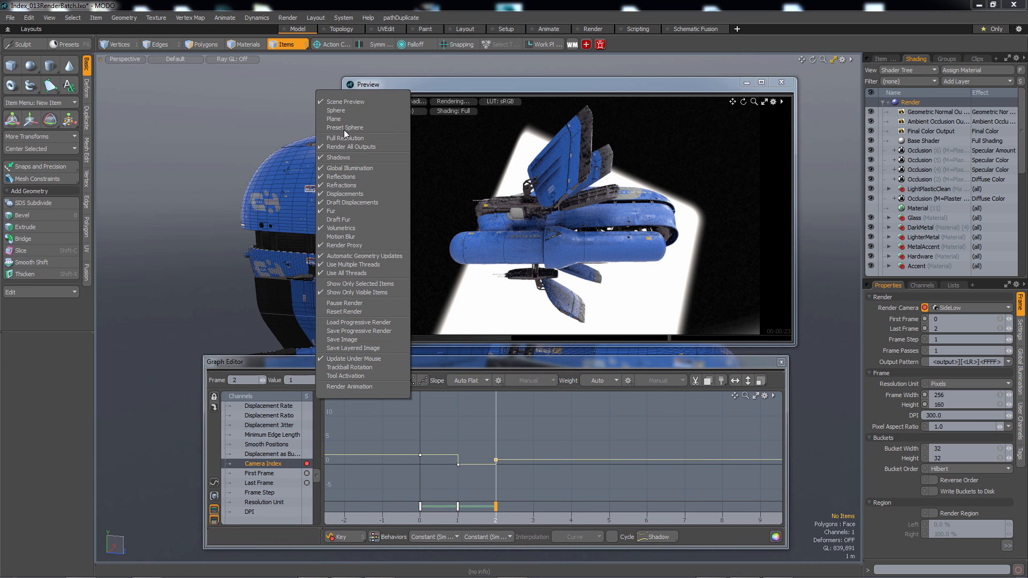
mouse_move(344, 138)
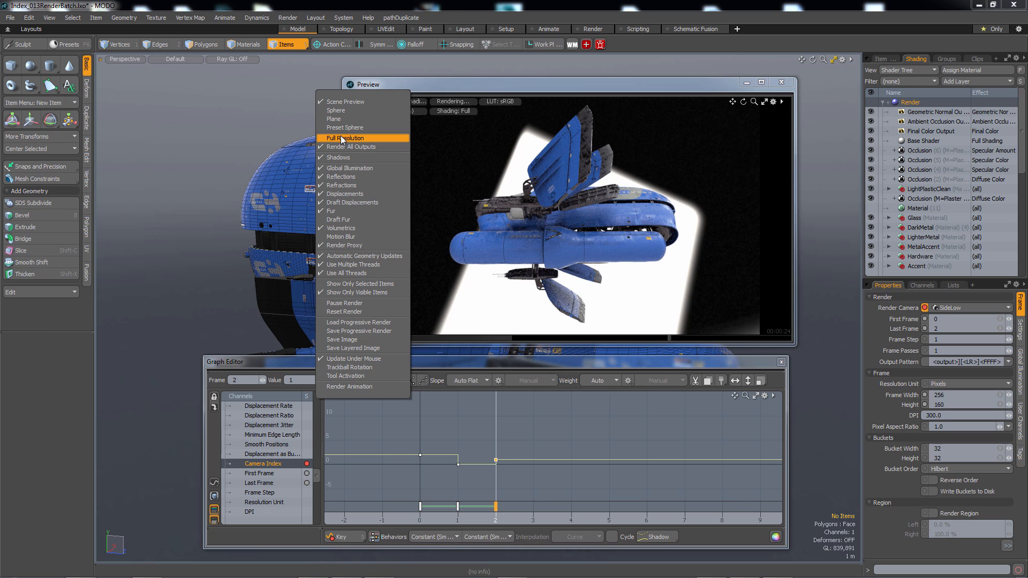
Enable full-resolution preview and set the frame width to 2048, giving 2048 by 1200.
click(353, 138)
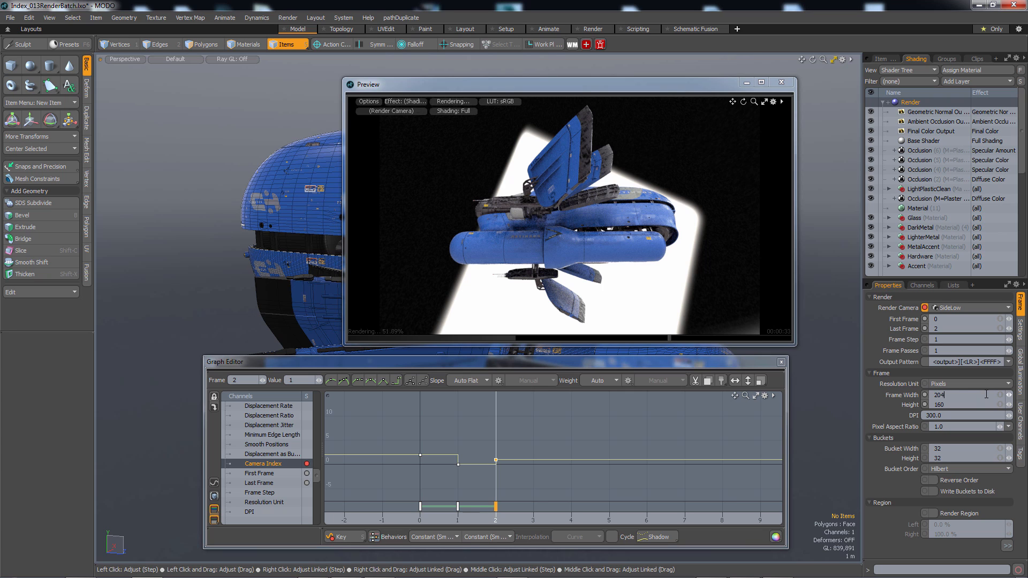
text(2048)
click(967, 405)
text(1200)
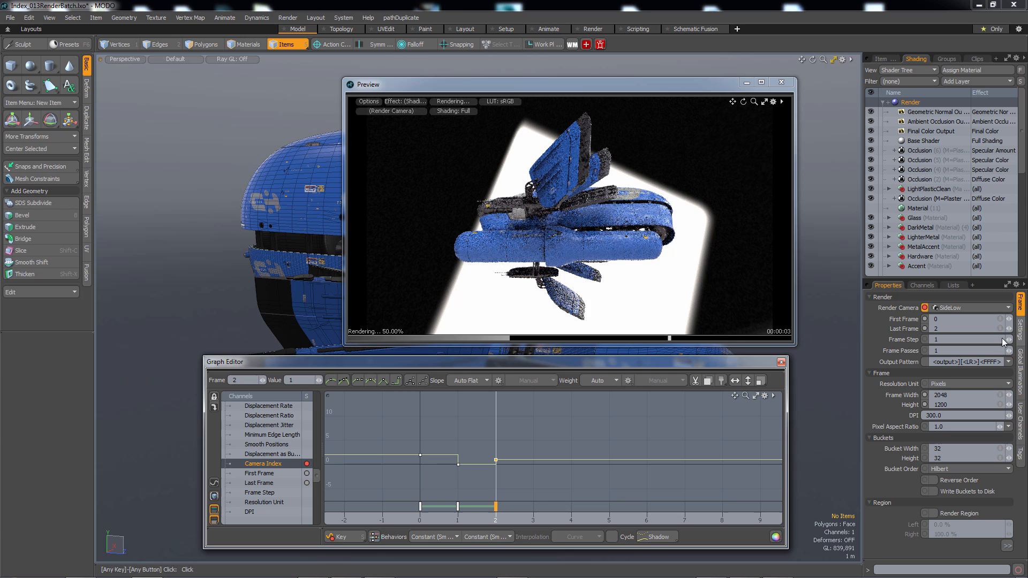
click(369, 101)
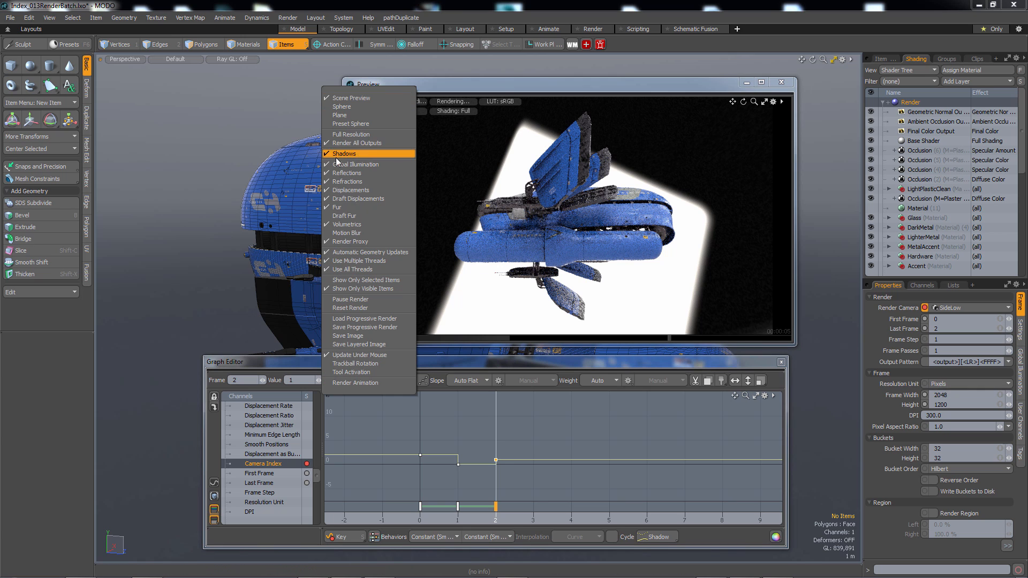
mouse_move(344, 134)
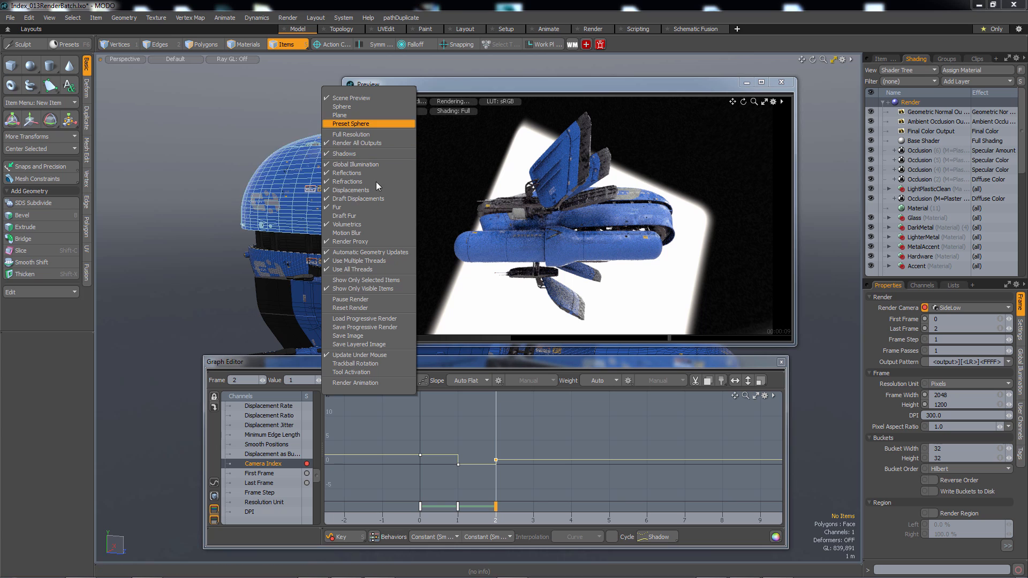
mouse_move(383, 122)
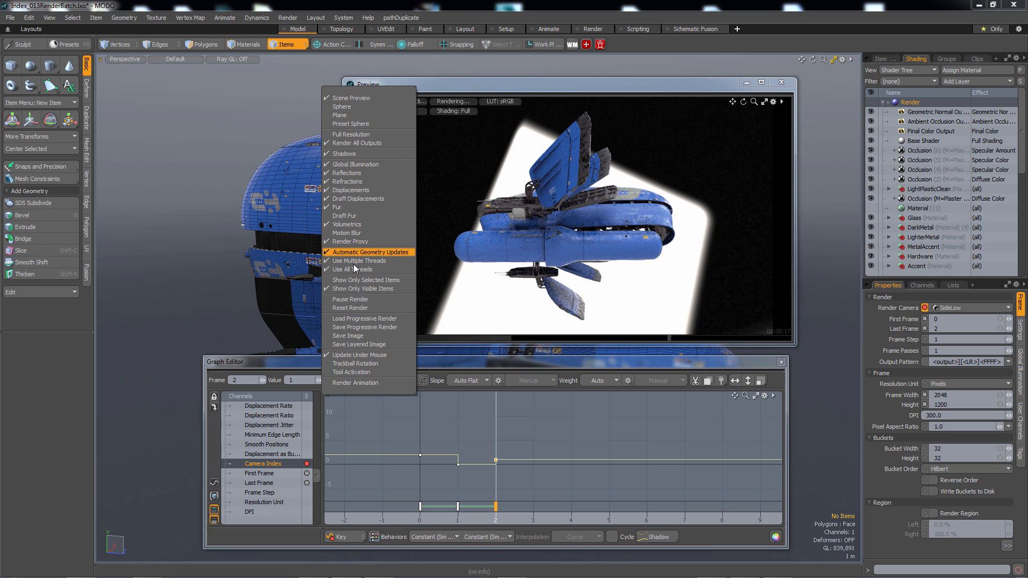
mouse_move(352, 135)
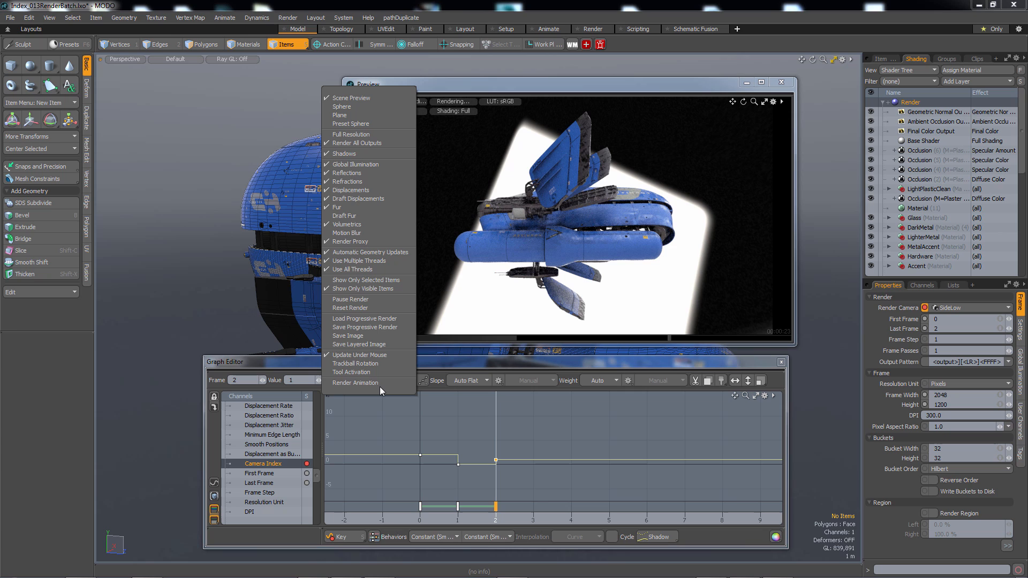
mouse_move(350, 143)
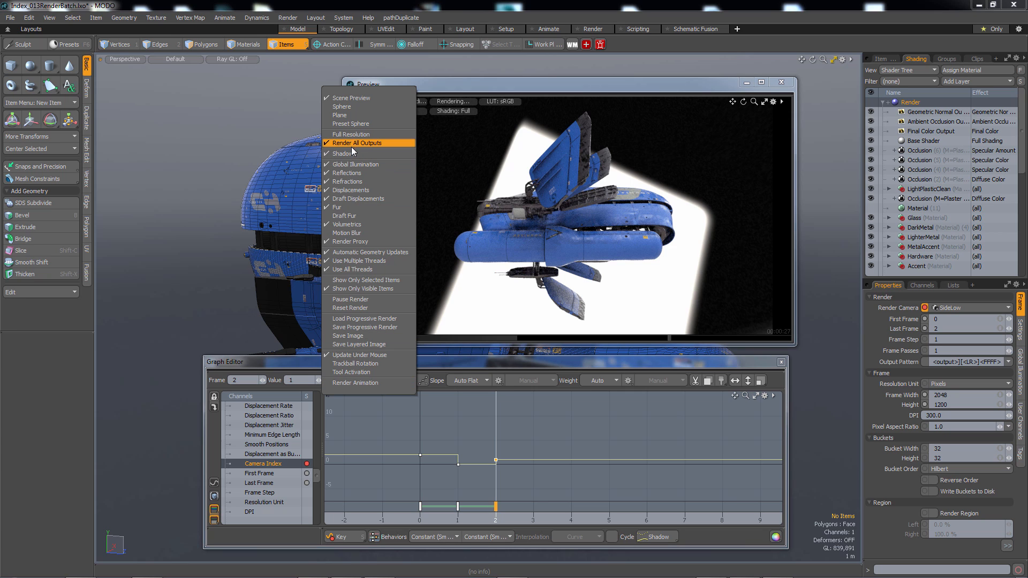
mouse_move(355, 383)
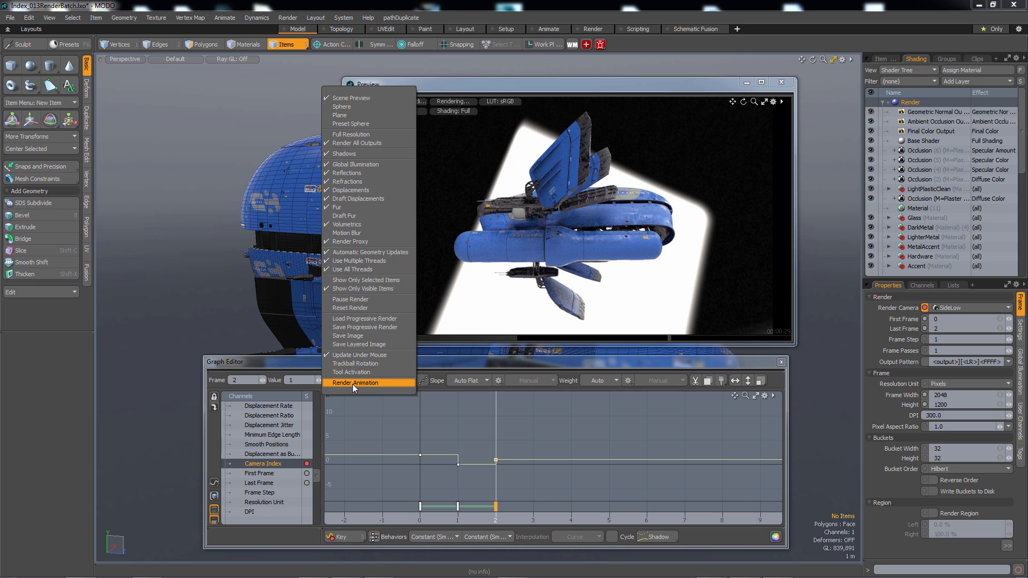
Render the preview animation for frames 0 to 2 as an image sequence.
click(355, 383)
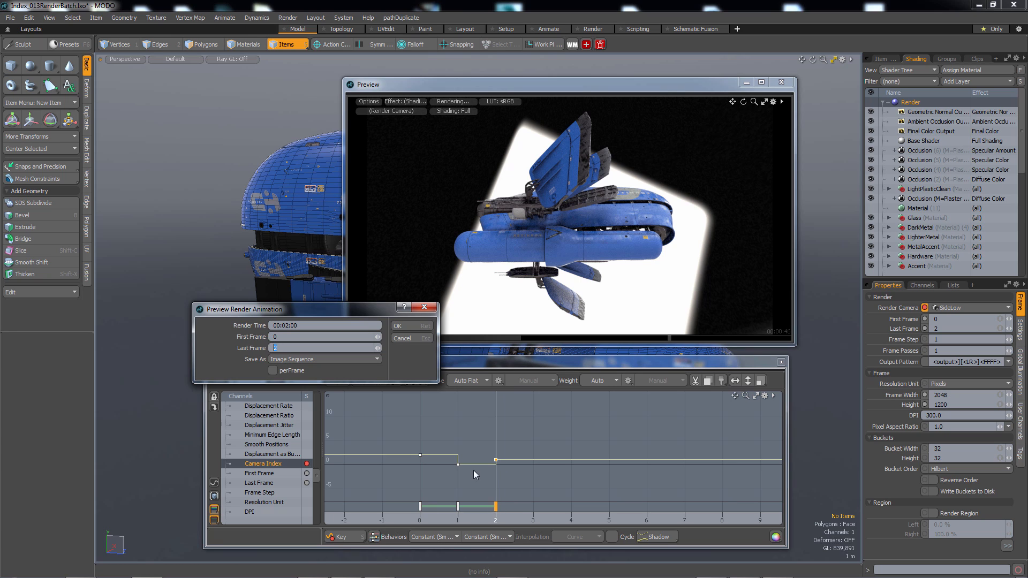
mouse_move(288, 359)
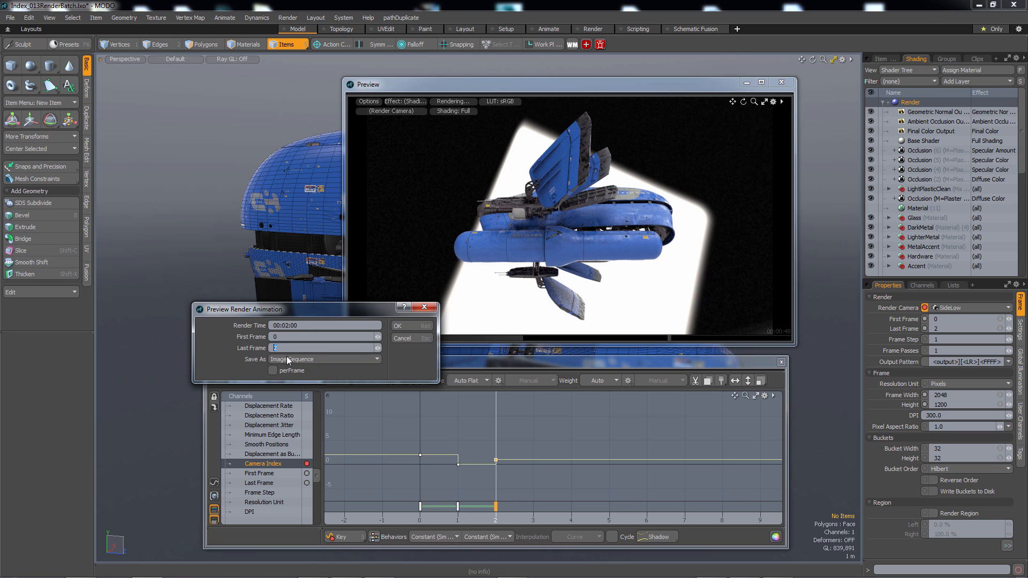
click(324, 359)
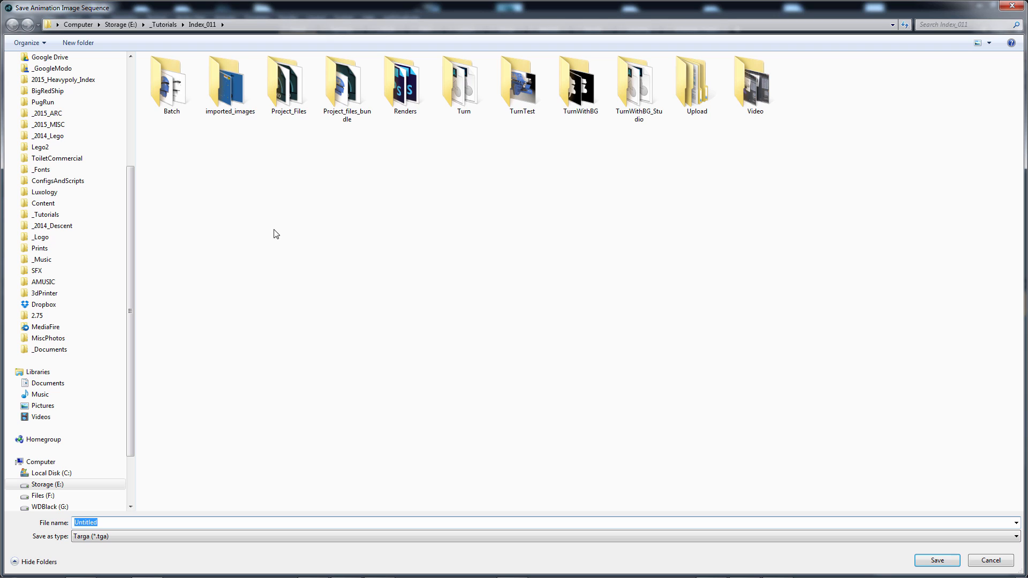
In the Batch folder, set the save type to JPEG (*.JPG) and name the files 'Batch'.
double_click(171, 80)
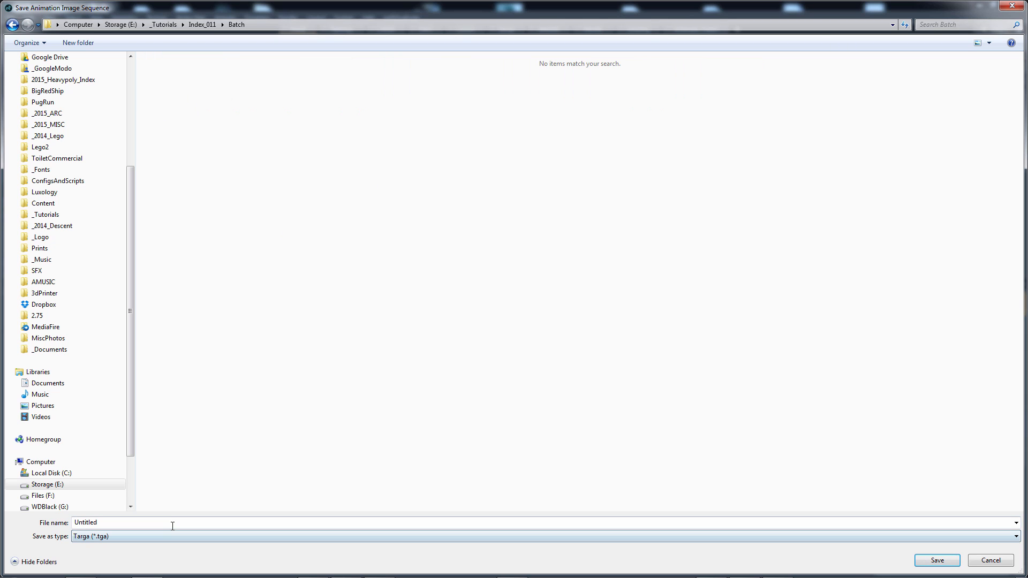
click(1013, 550)
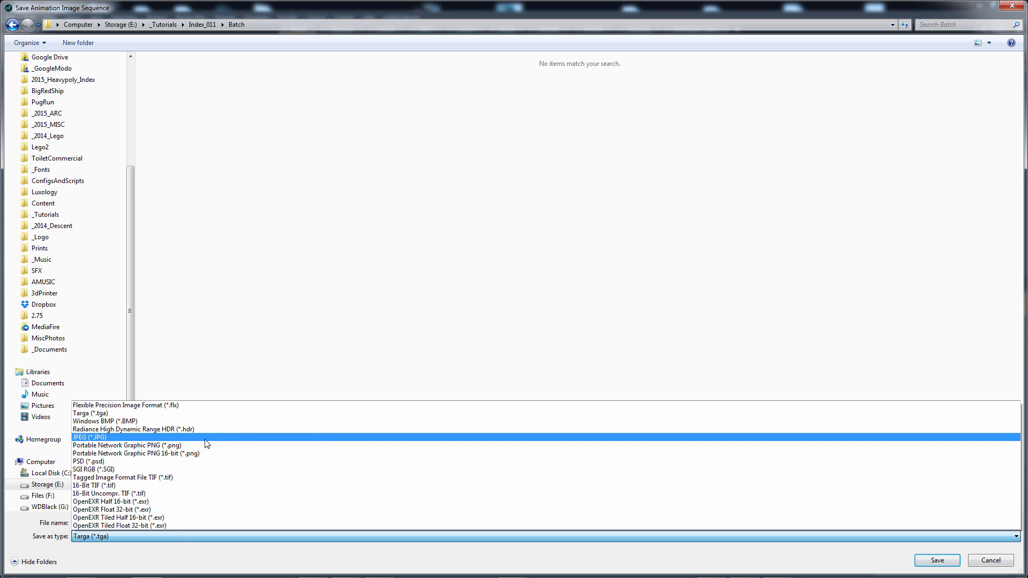
click(120, 446)
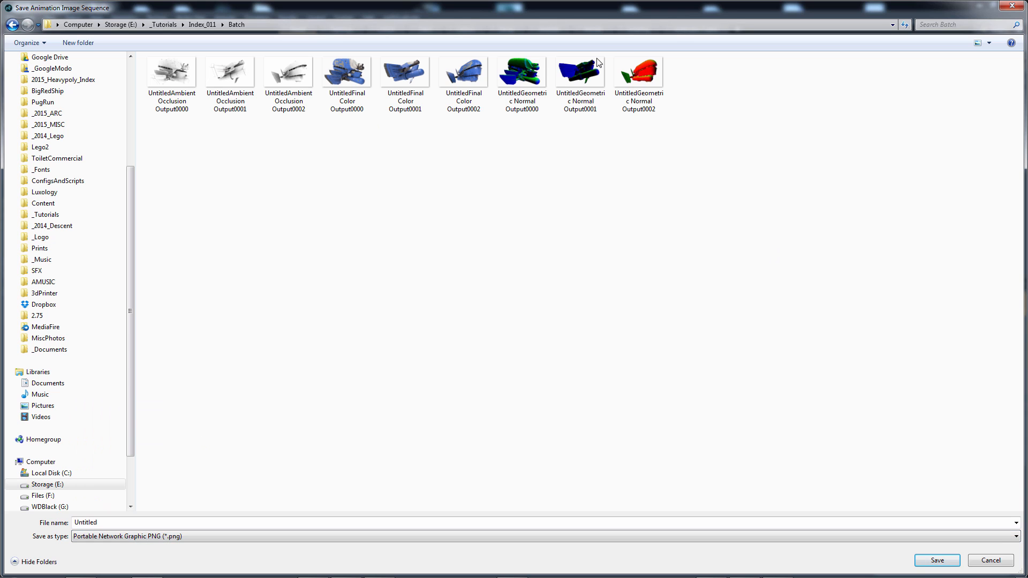
click(172, 73)
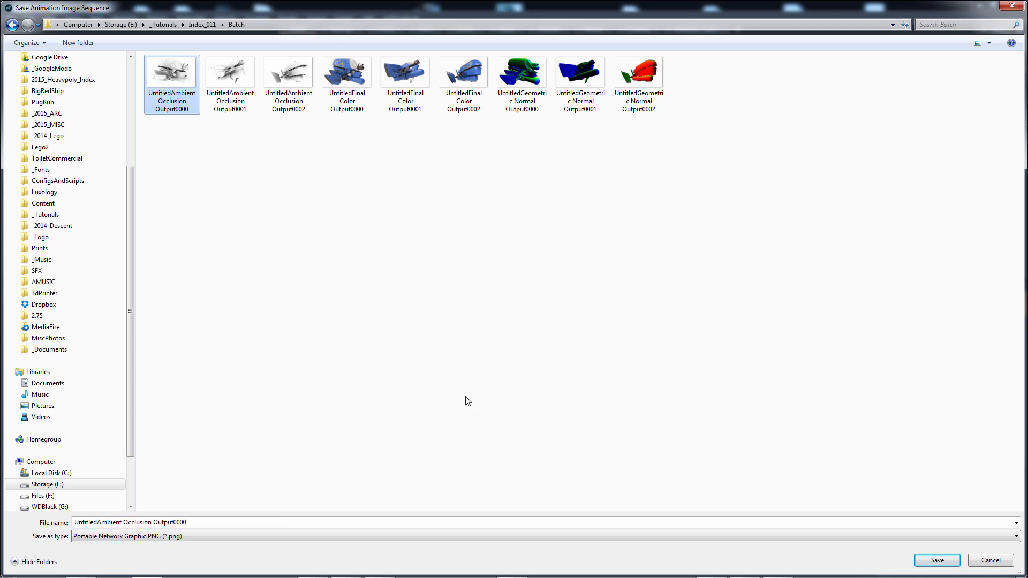
click(1014, 537)
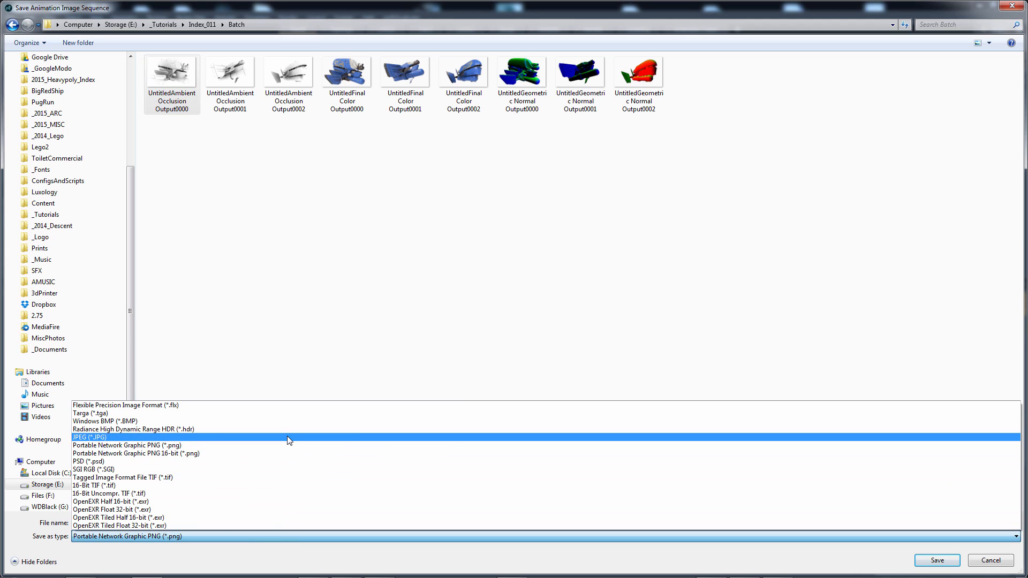
click(85, 436)
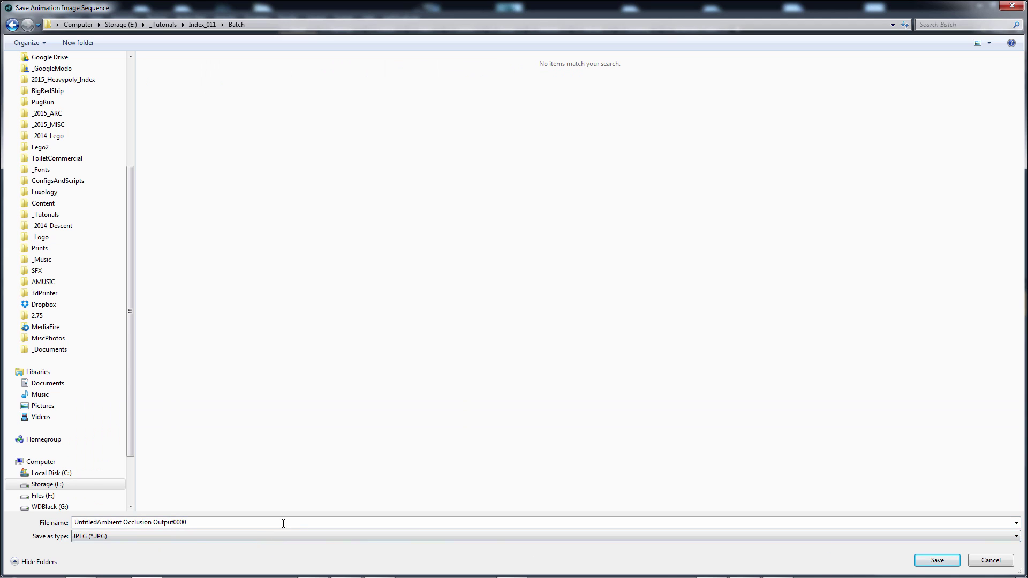
text(B)
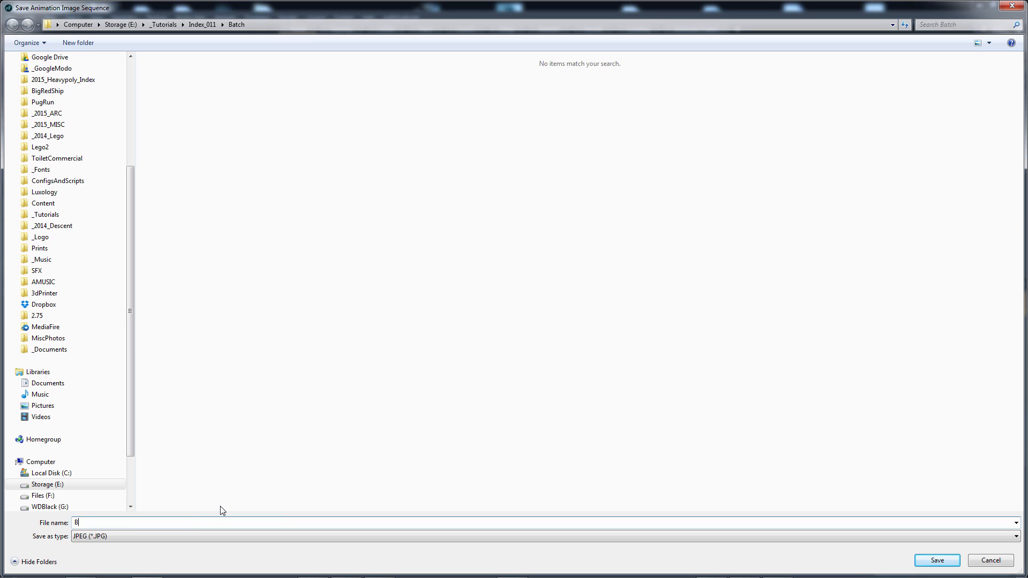
text(atch)
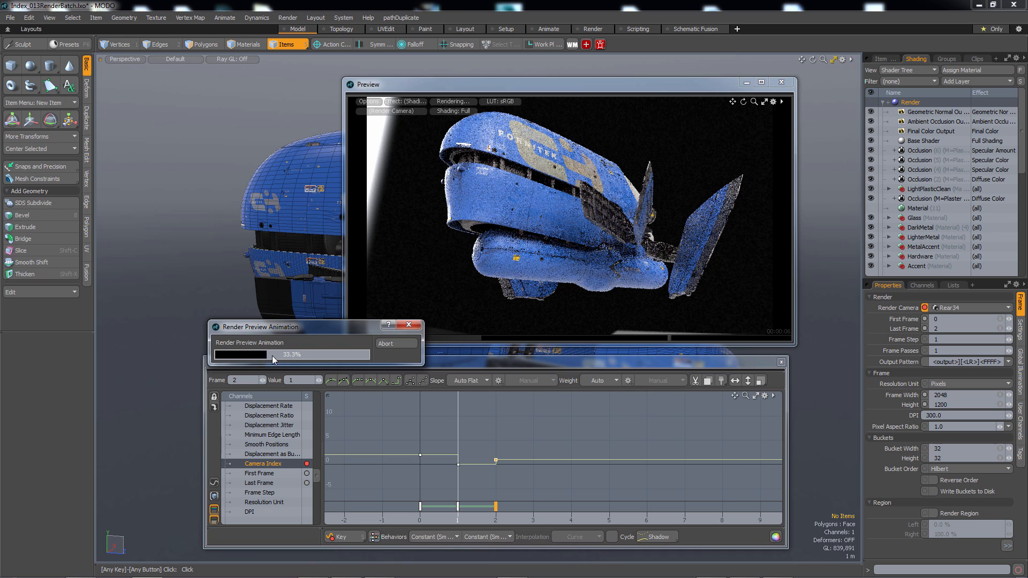
mouse_move(338, 364)
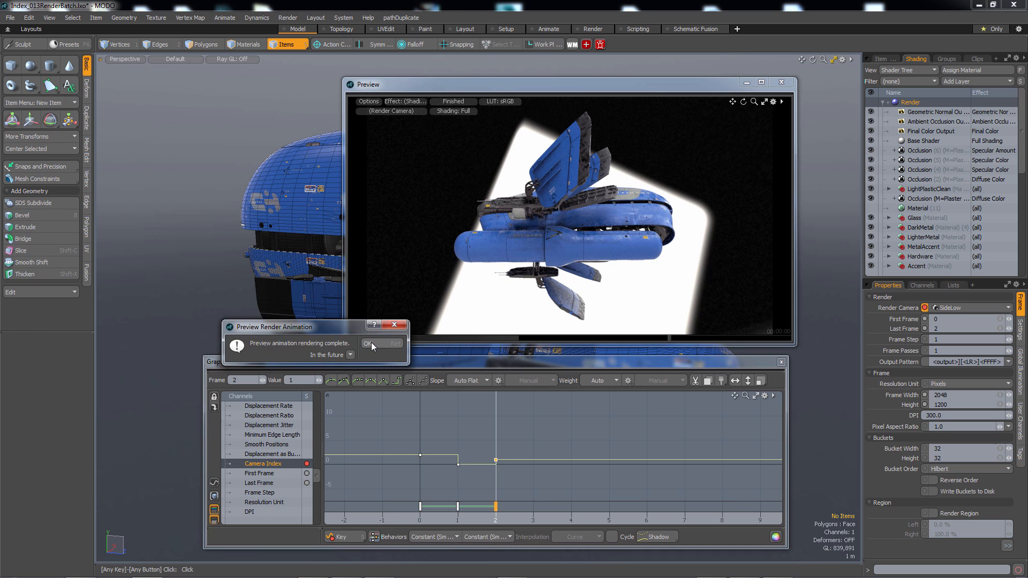
Dismiss the rendering-complete notice once the three frames finish.
click(369, 344)
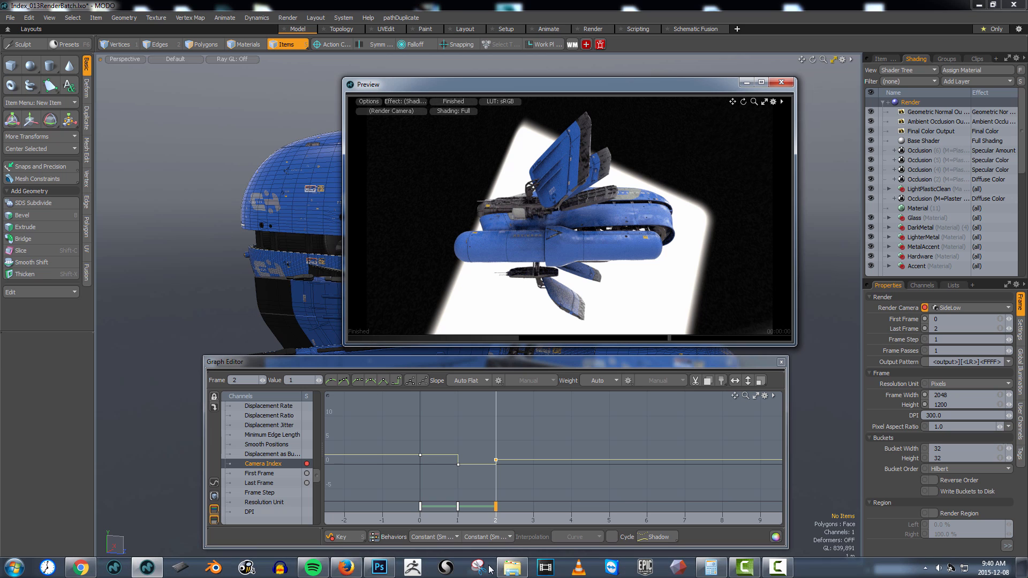
Open the Batch folder and select all three BatchFinal Color frames, then bring up their context menu.
click(511, 568)
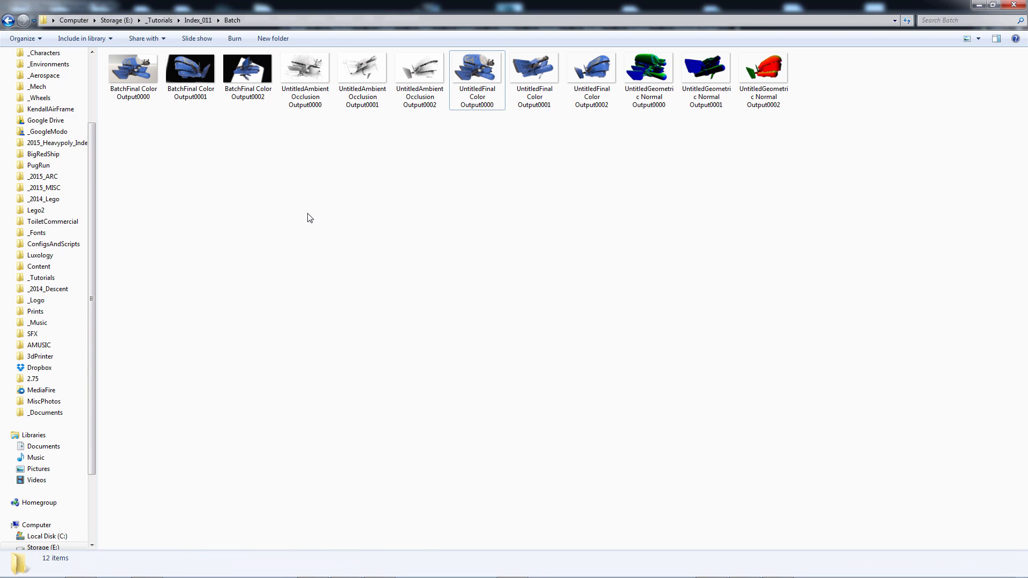
right_click(503, 253)
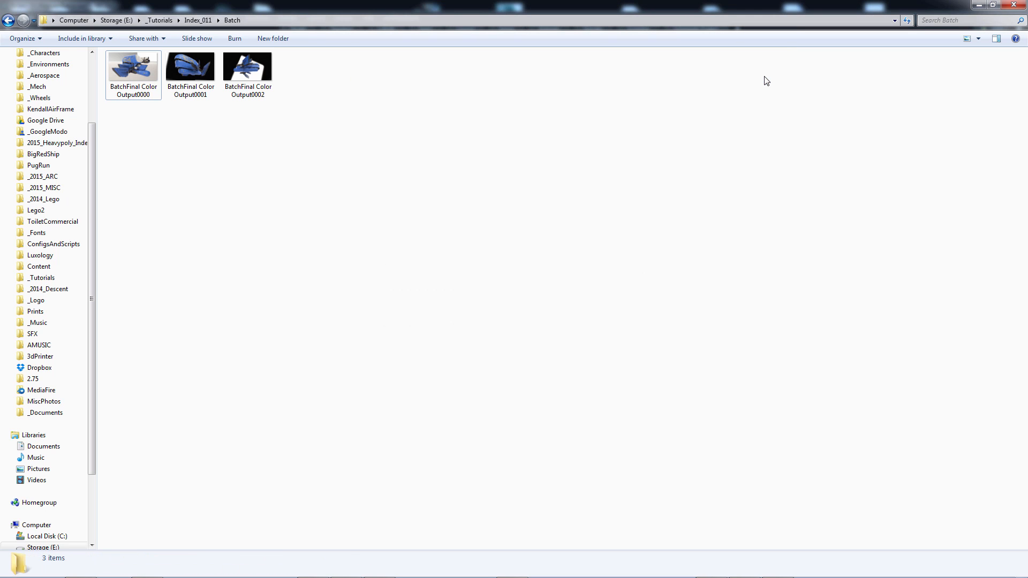
click(190, 68)
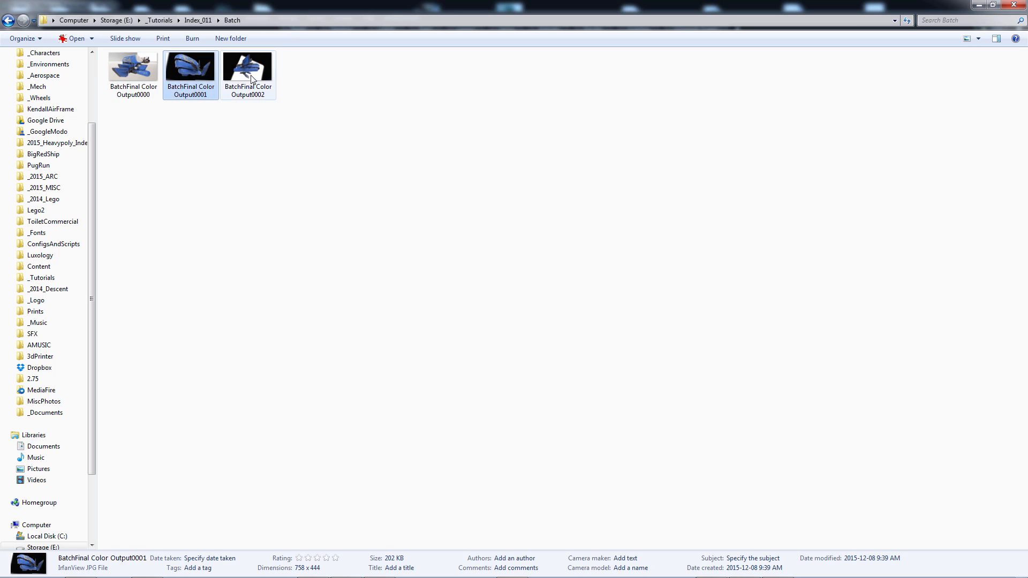
click(133, 67)
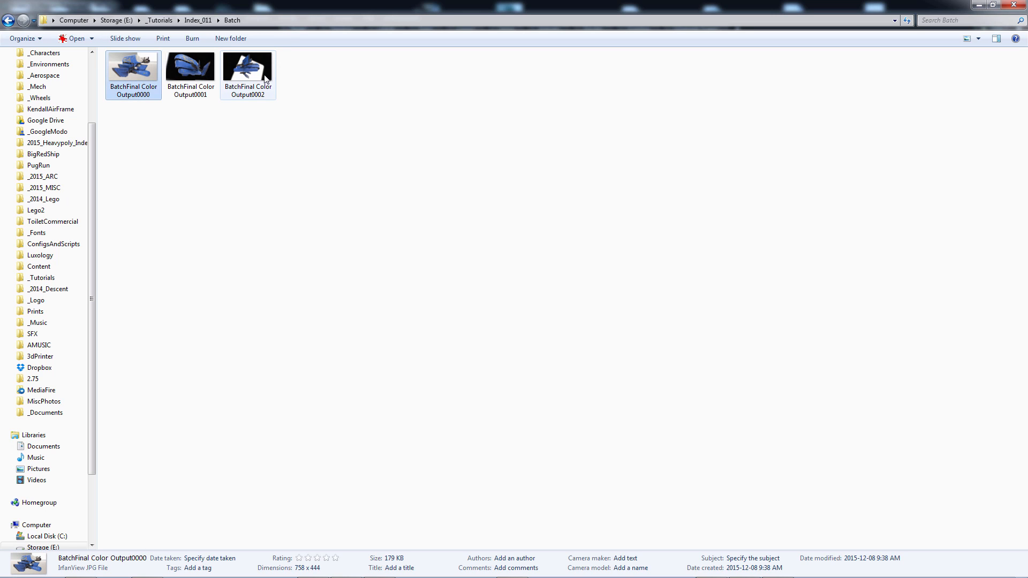
right_click(262, 71)
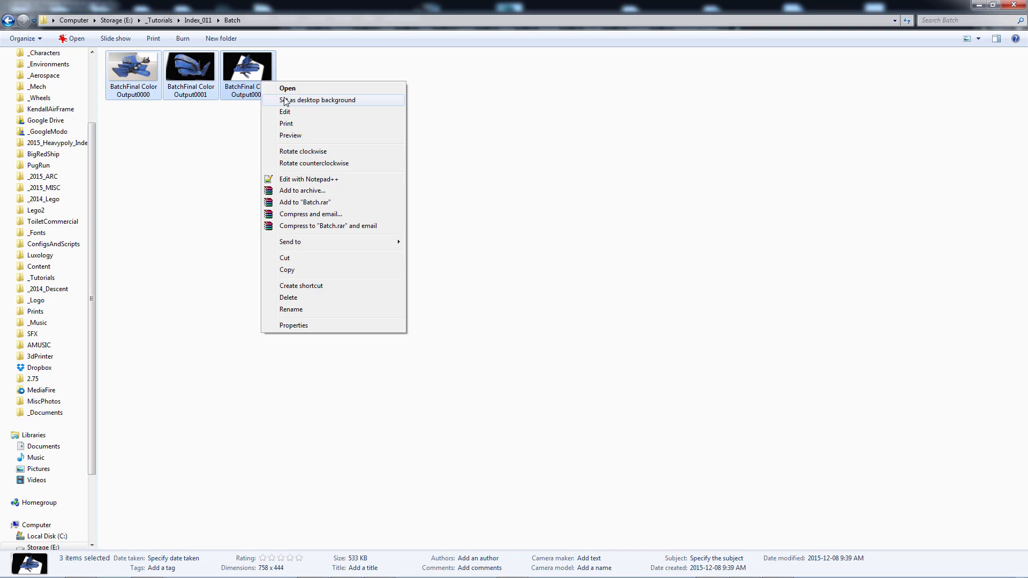
Open the Final Color frames in IrfanView, step back to frame 1/3, then close it.
click(288, 88)
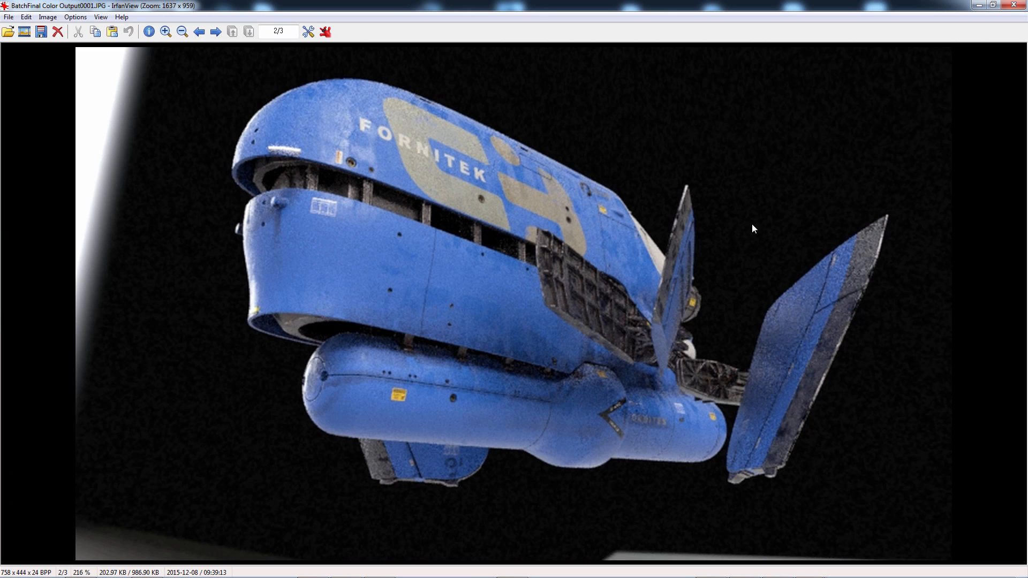
click(201, 31)
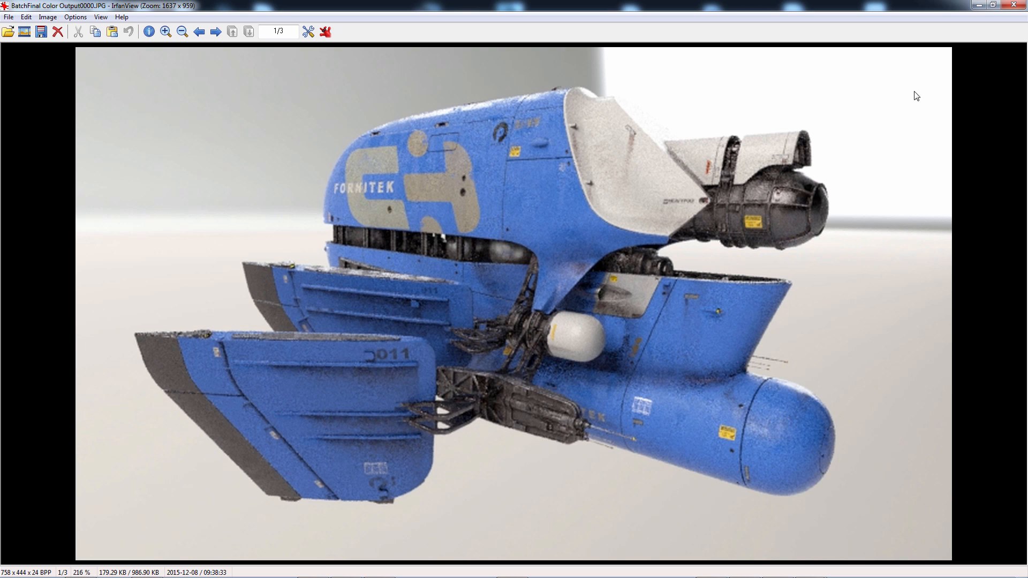
mouse_move(1013, 17)
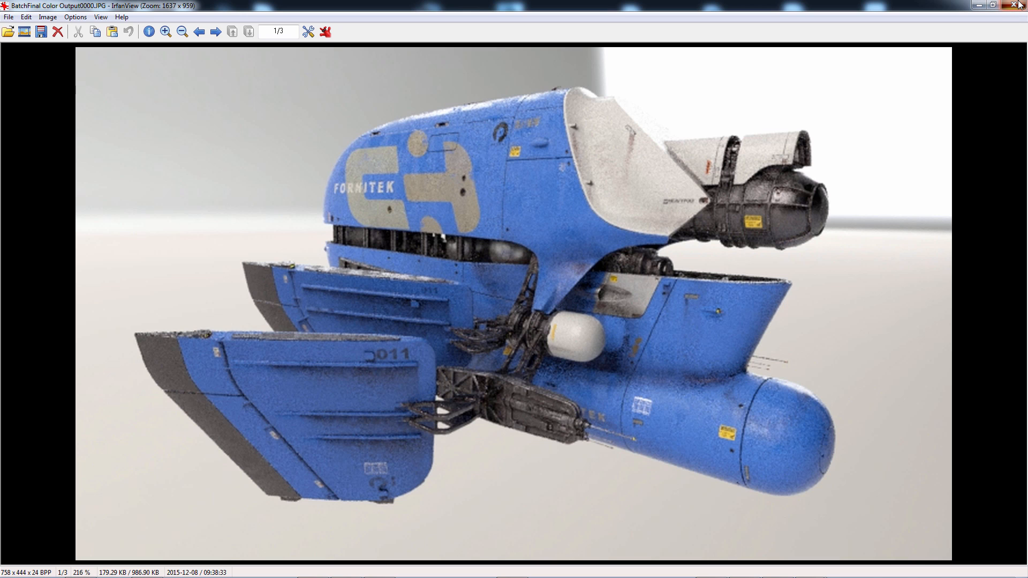
click(1014, 7)
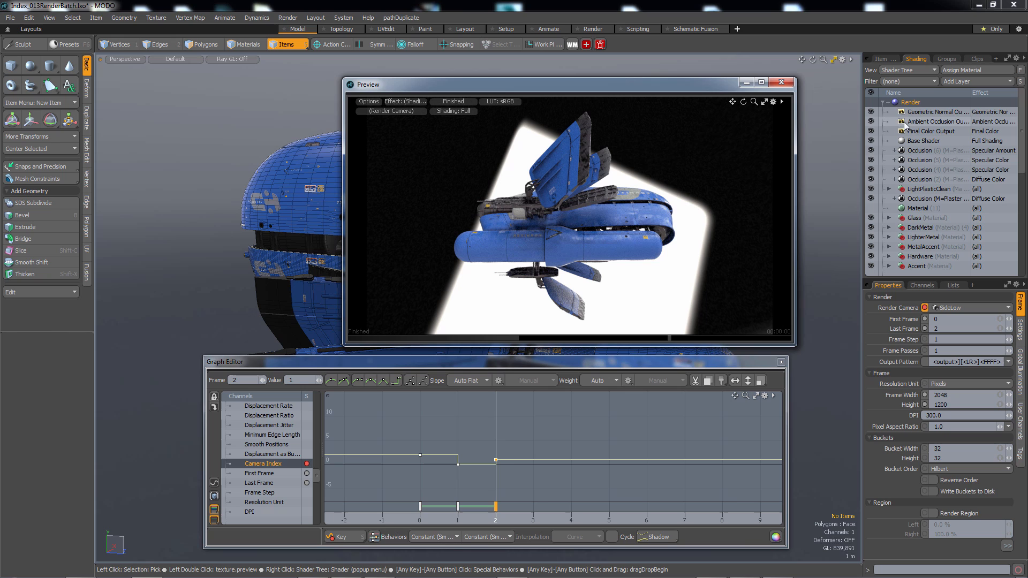
mouse_move(957, 134)
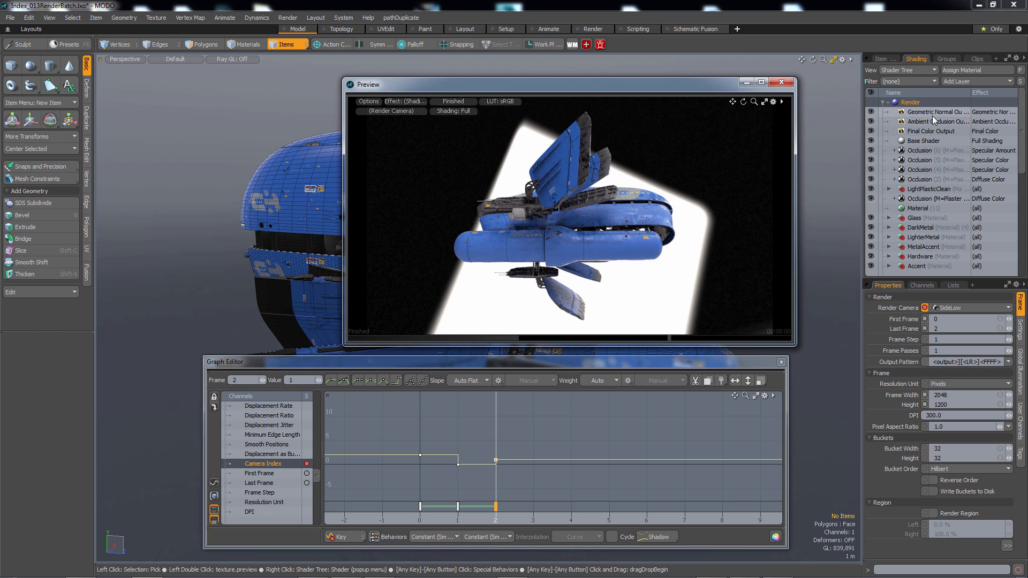
Move the render preview window further left.
drag(564, 84, 527, 97)
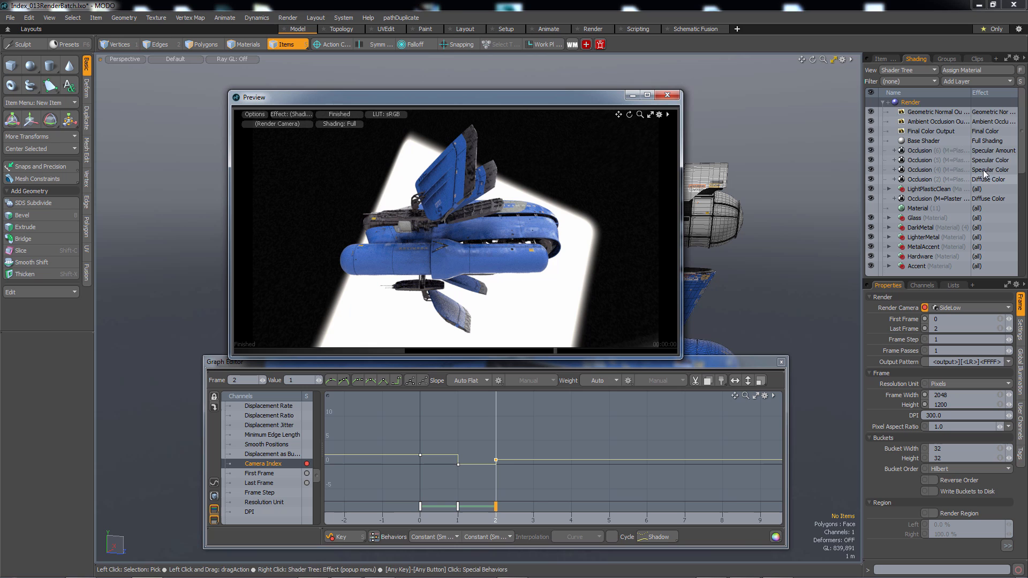
mouse_move(490, 203)
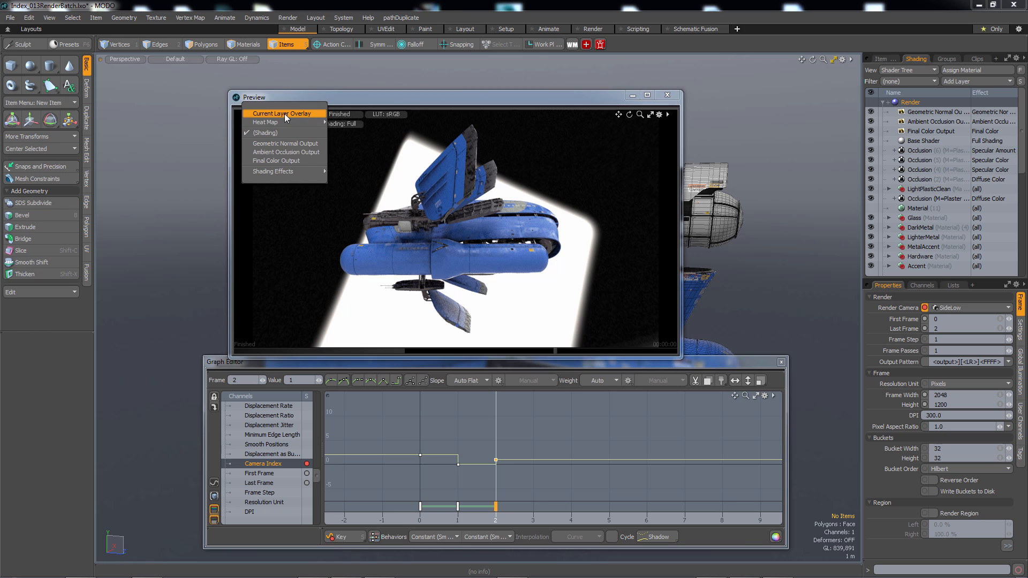
mouse_move(279, 155)
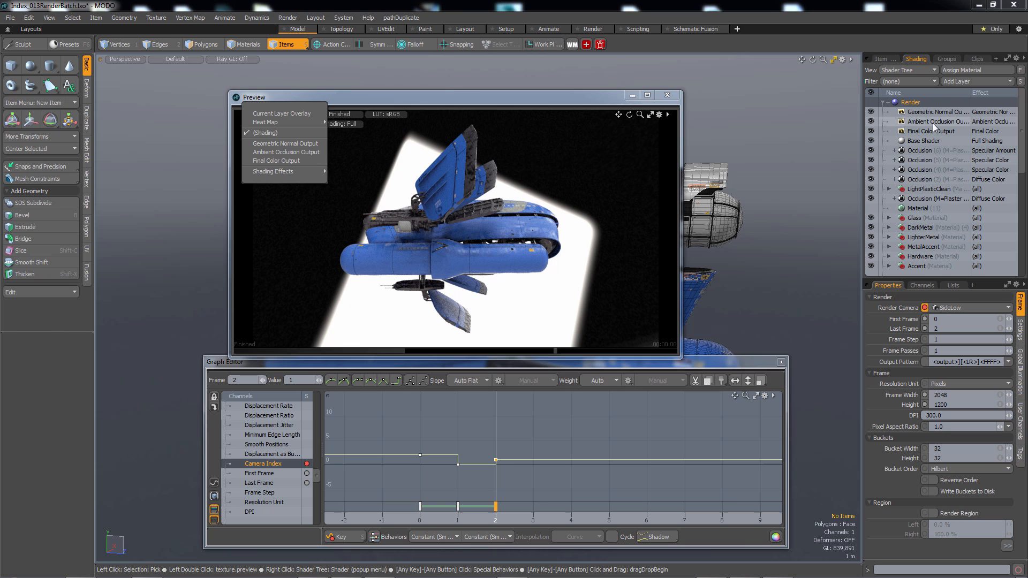
mouse_move(292, 154)
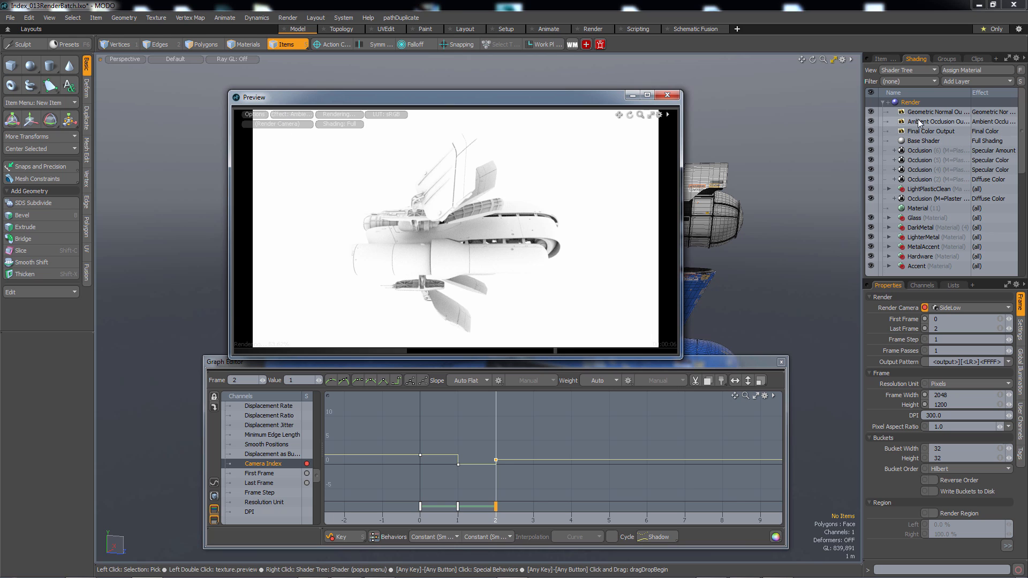
mouse_move(667, 95)
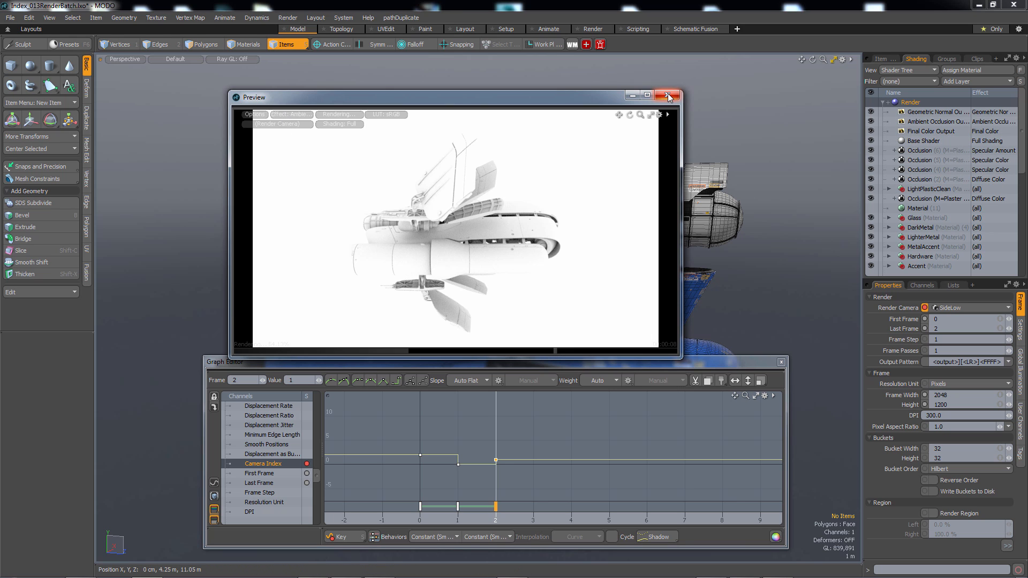
Close the preview, set render resolution to 256 × 150, and start Render Animation.
click(667, 96)
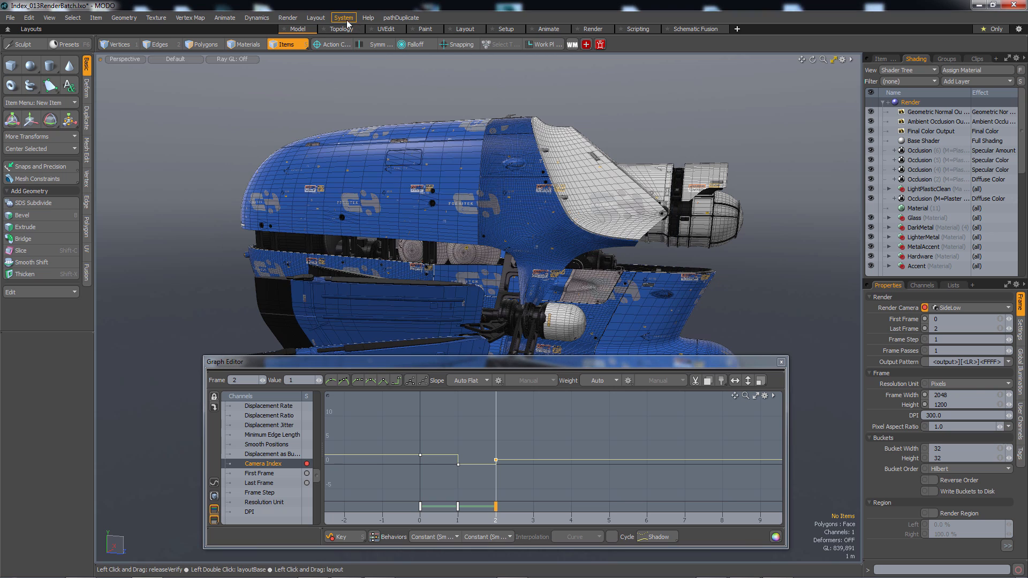
click(964, 395)
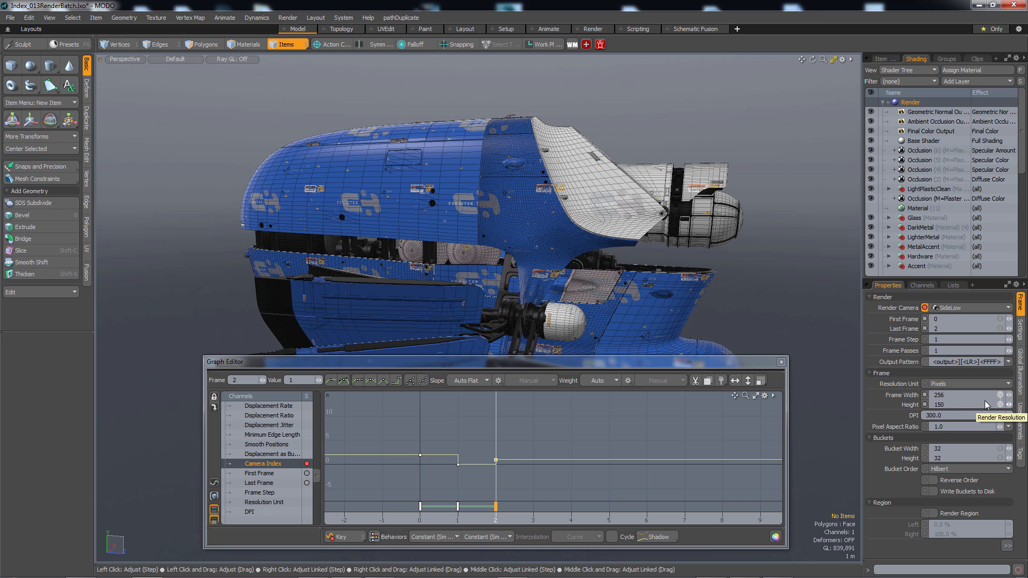
click(283, 17)
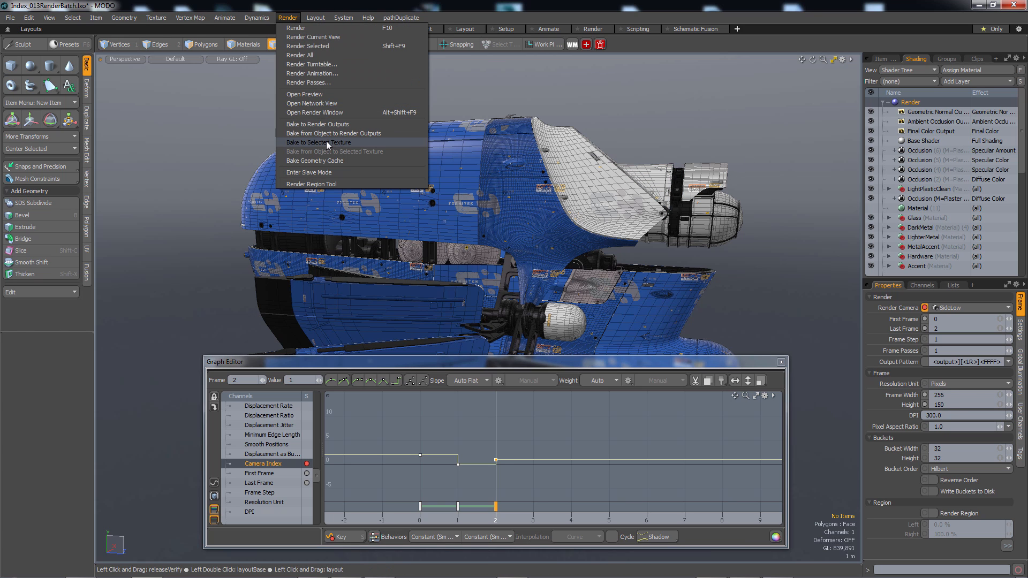
mouse_move(310, 73)
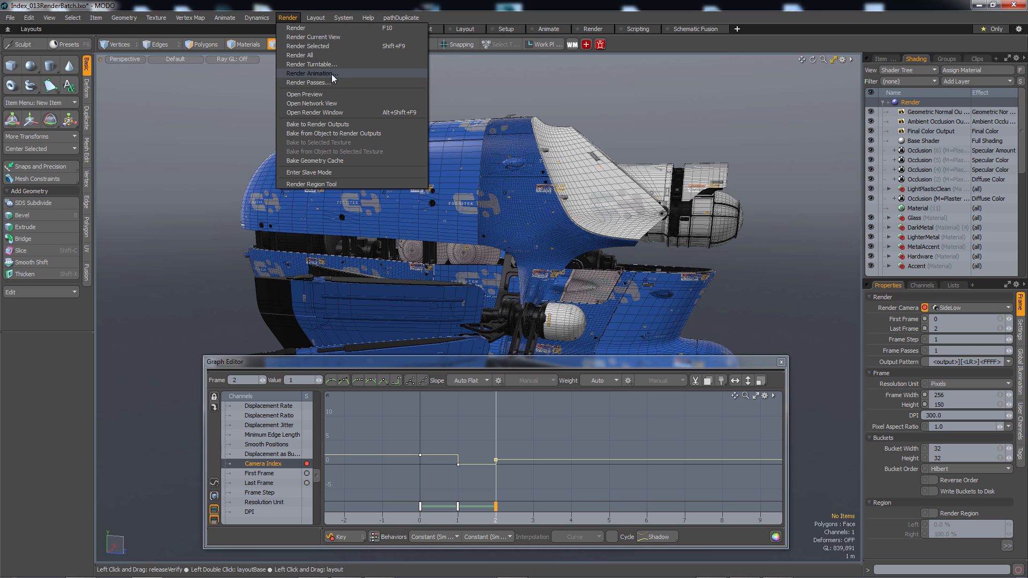
click(312, 73)
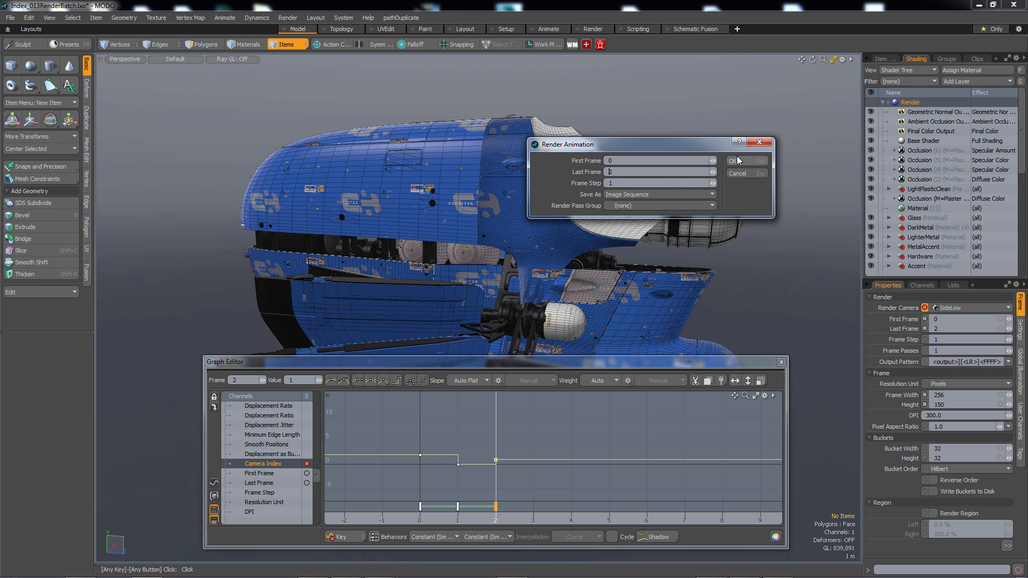
Confirm frames 0–2 and save the sequence as JPEG files named 'Batch'.
click(733, 161)
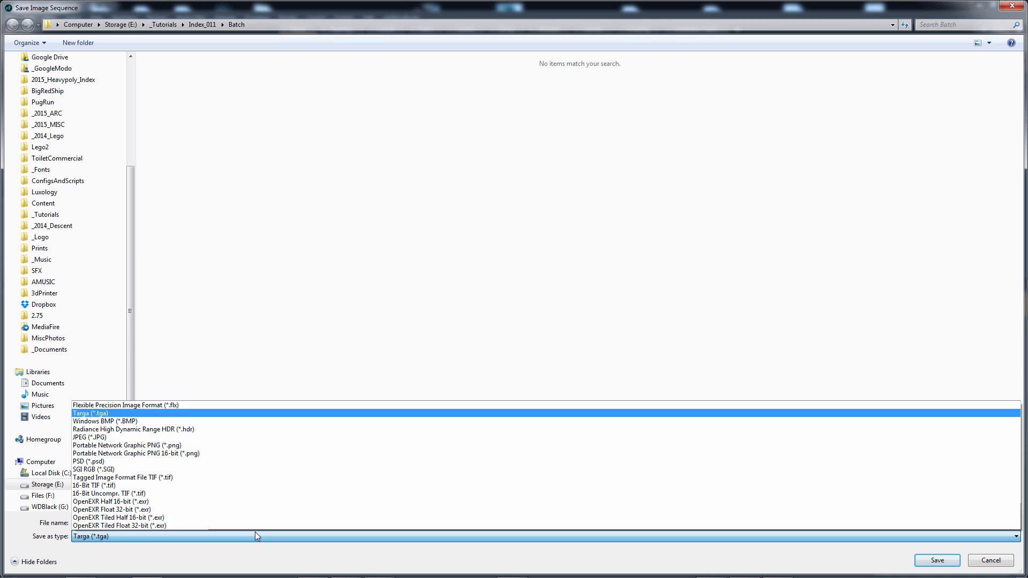
mouse_move(257, 441)
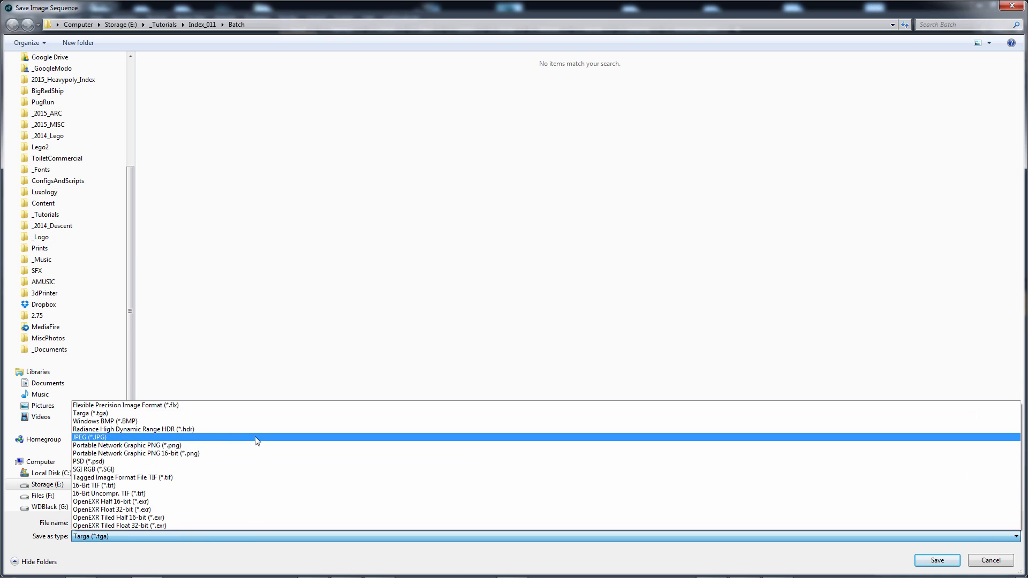
click(86, 436)
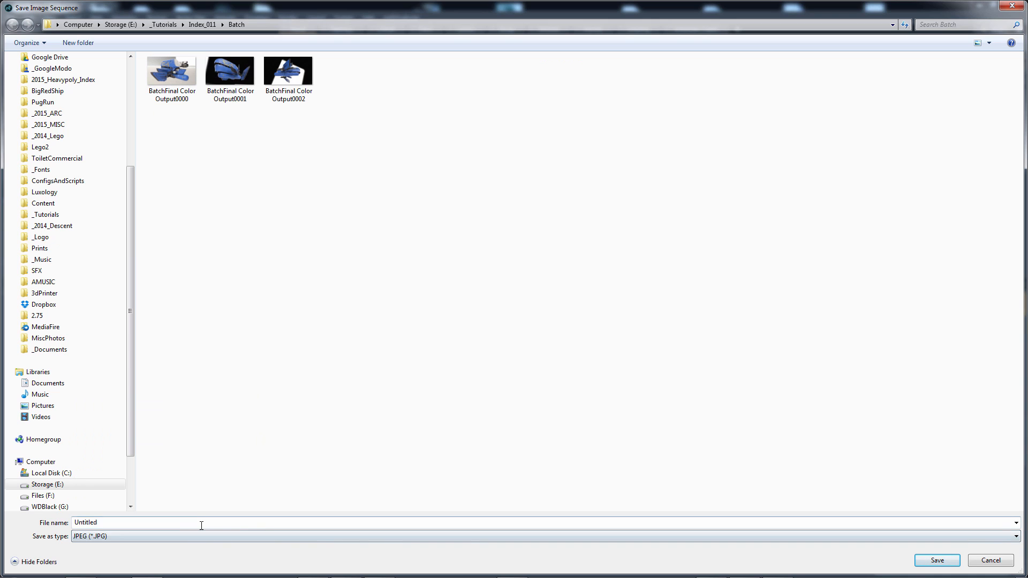
text(Batch)
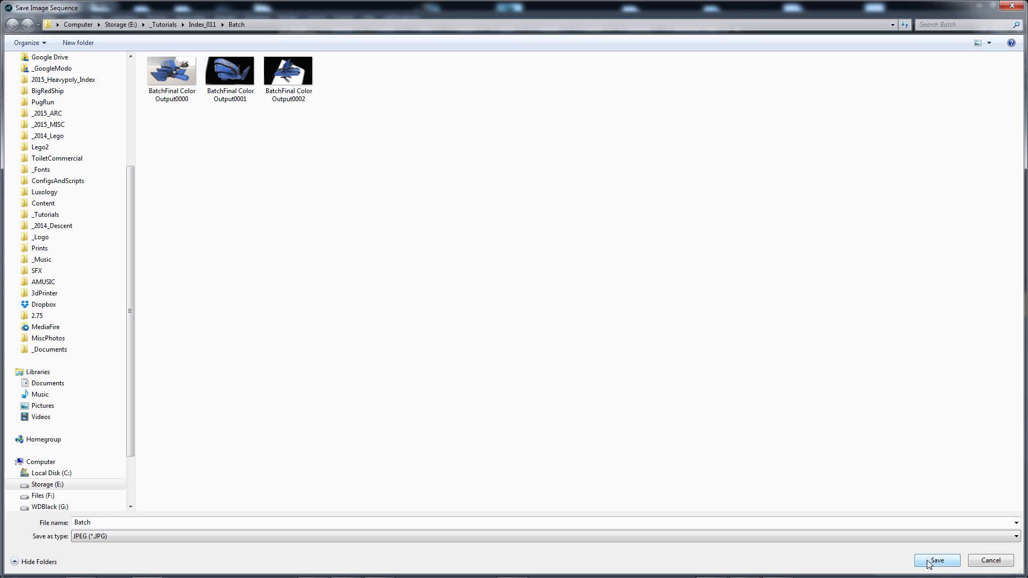
click(937, 561)
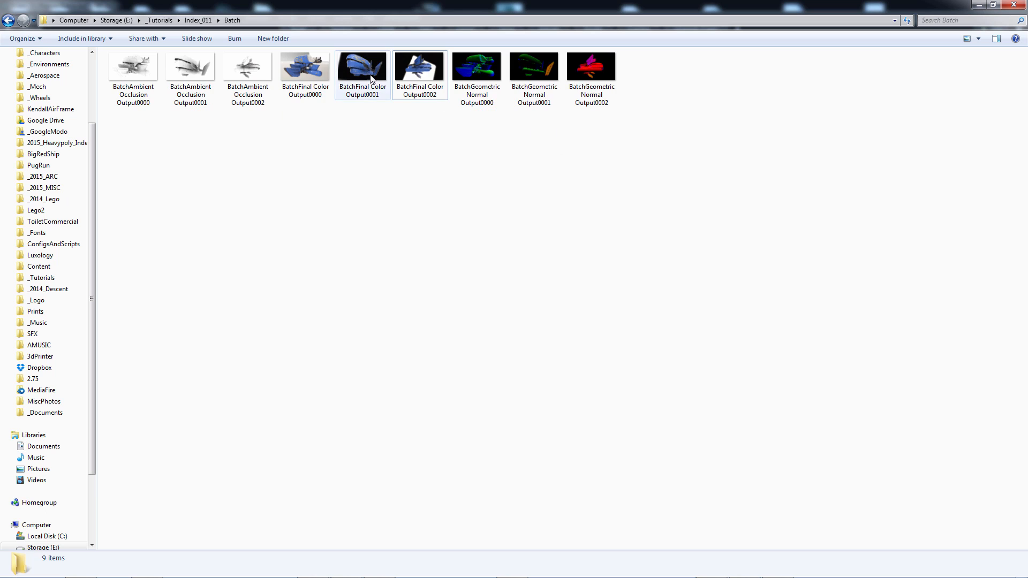
Select the Ambient Occlusion and Geometric Normal frames in Batch and open them in the viewer.
click(247, 67)
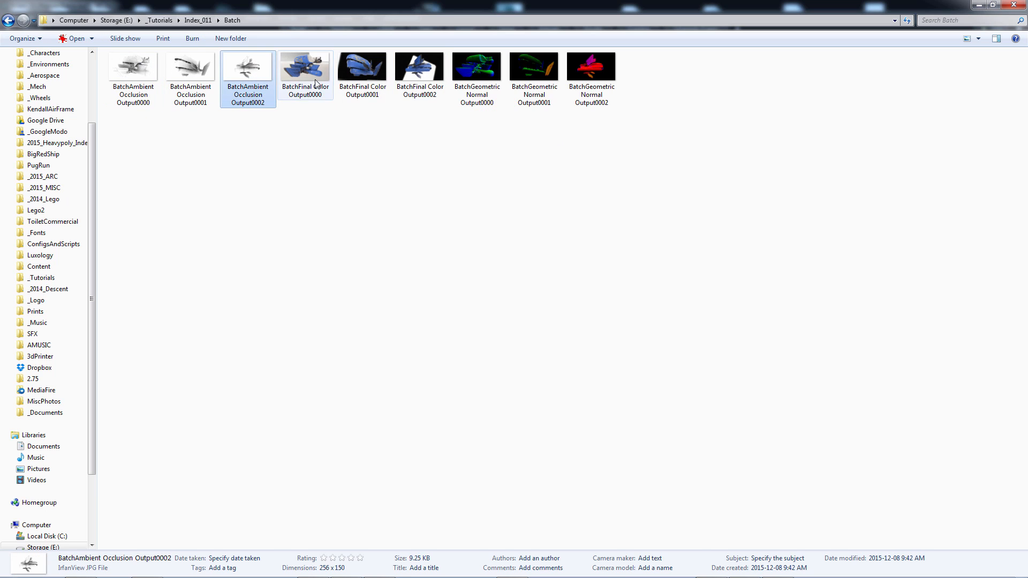
click(591, 66)
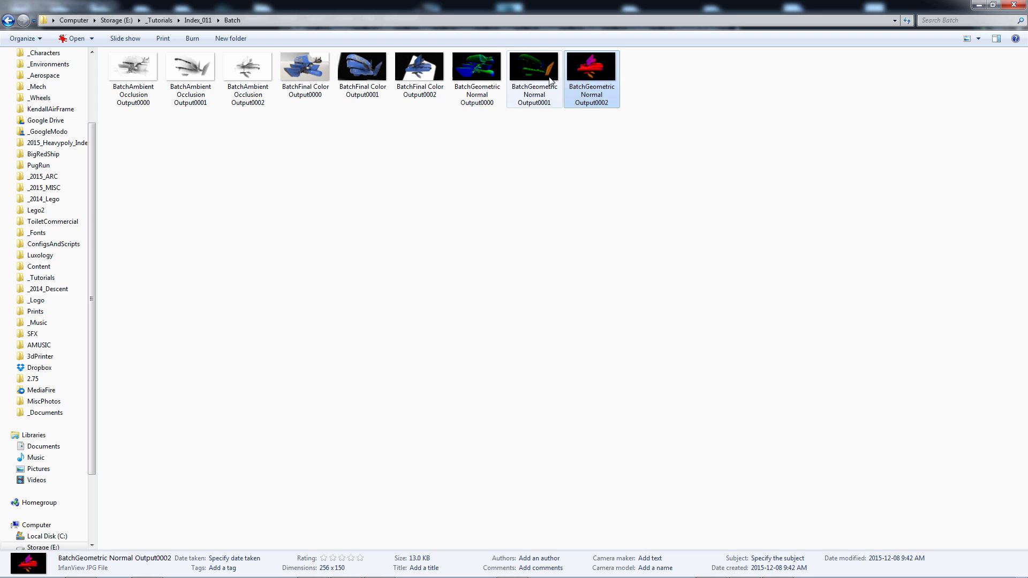
key(ctrl+a)
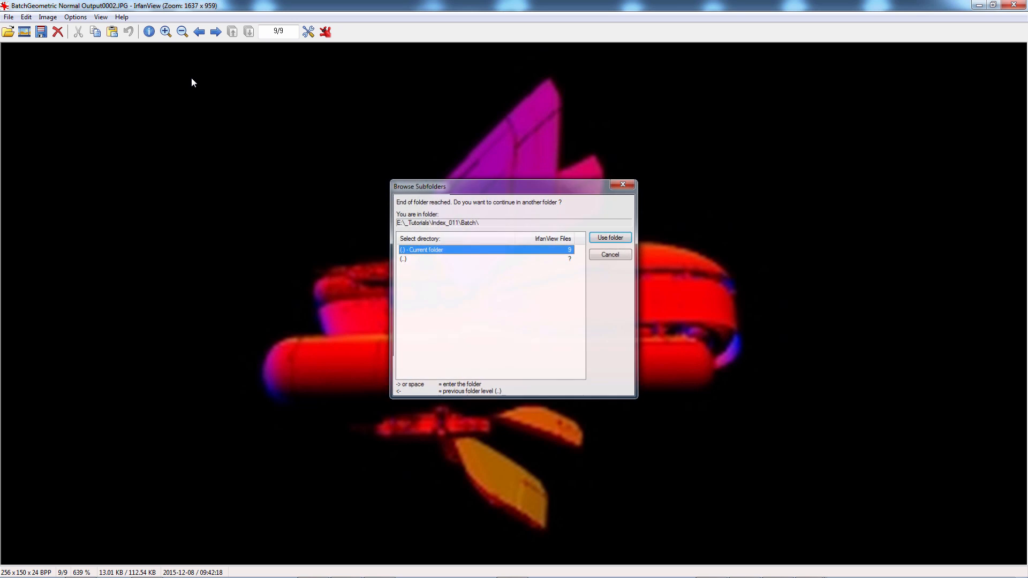
Wrap browsing to the folder's first frame with Use folder, then close IrfanView.
click(610, 238)
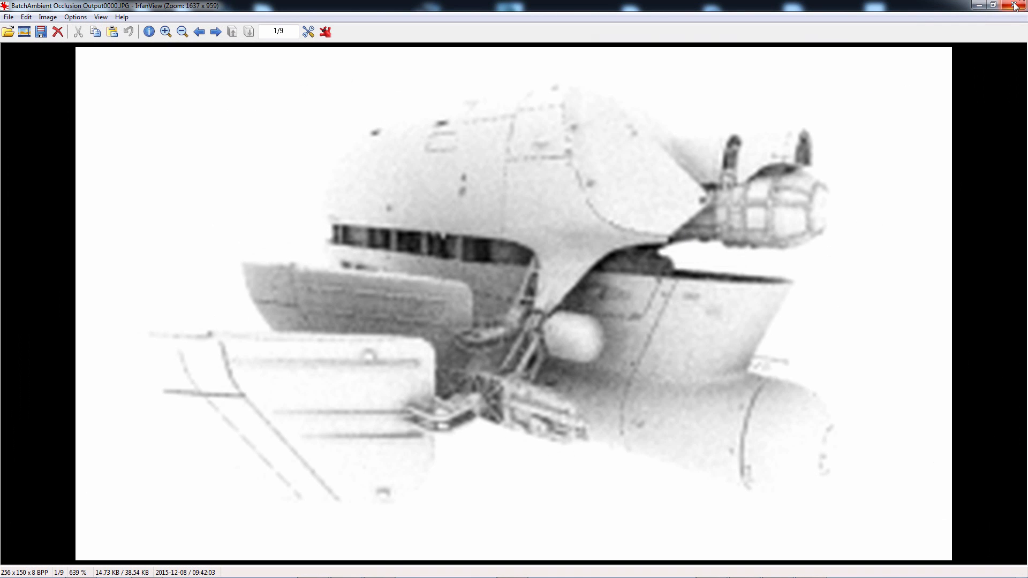
click(1013, 7)
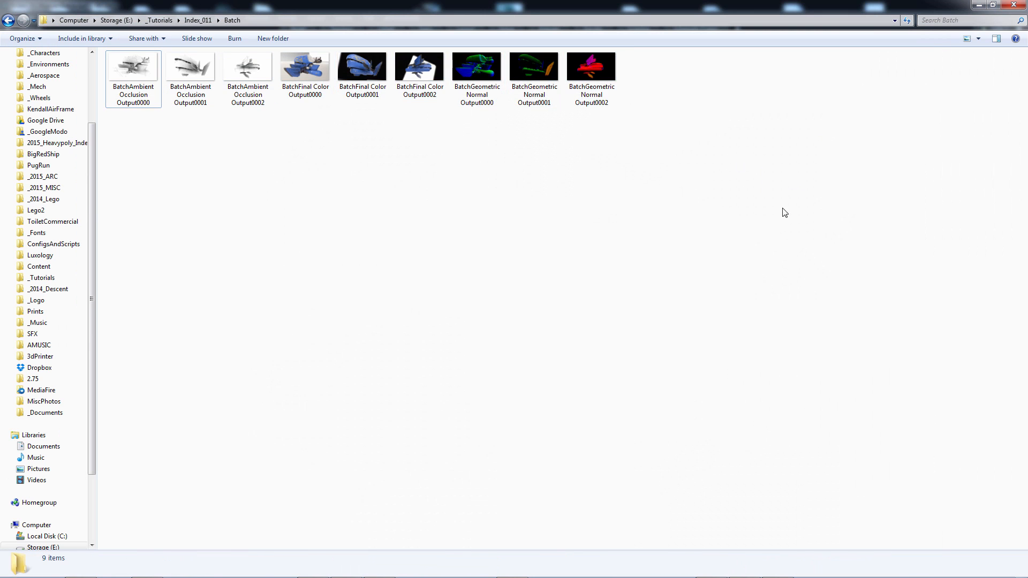